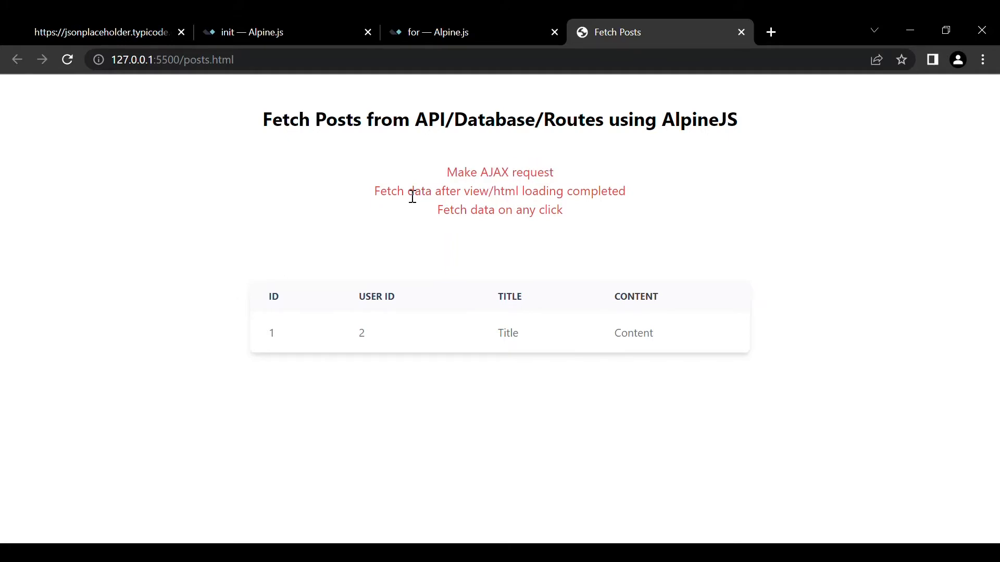
Step: Review the Alpine x-init/x-for docs and open the JSONPlaceholder /posts route
drag(375, 190, 532, 191)
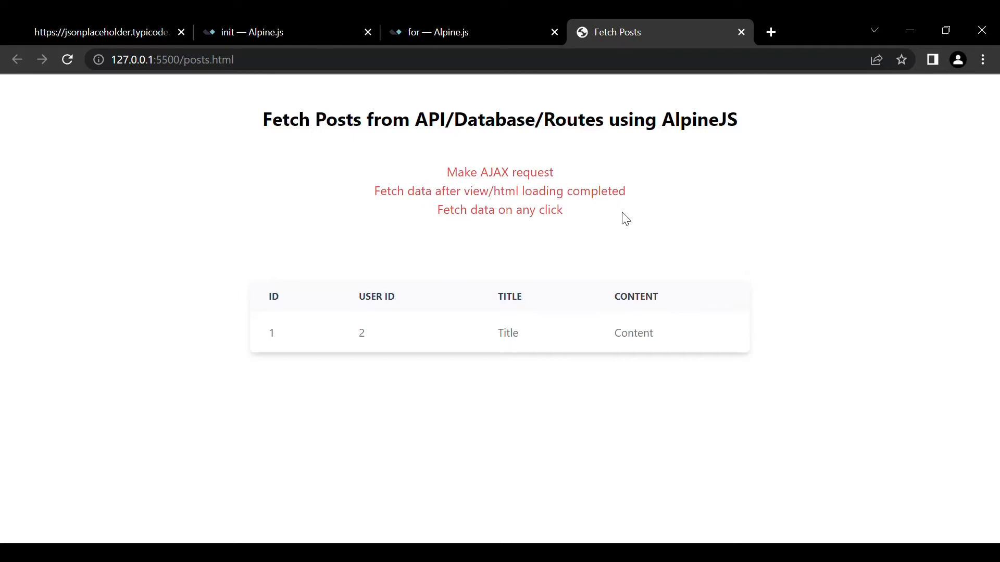
mouse_move(598, 213)
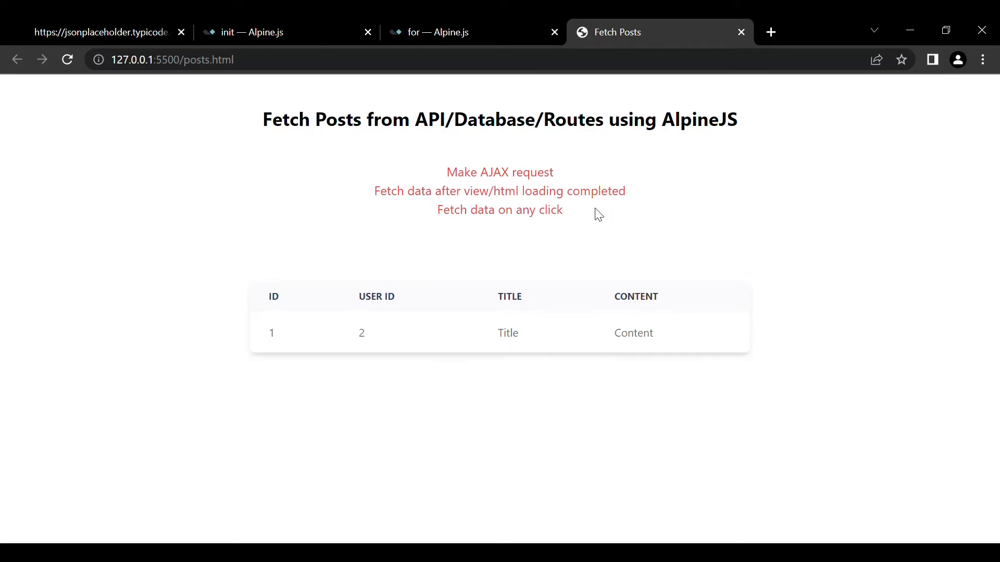
mouse_move(590, 212)
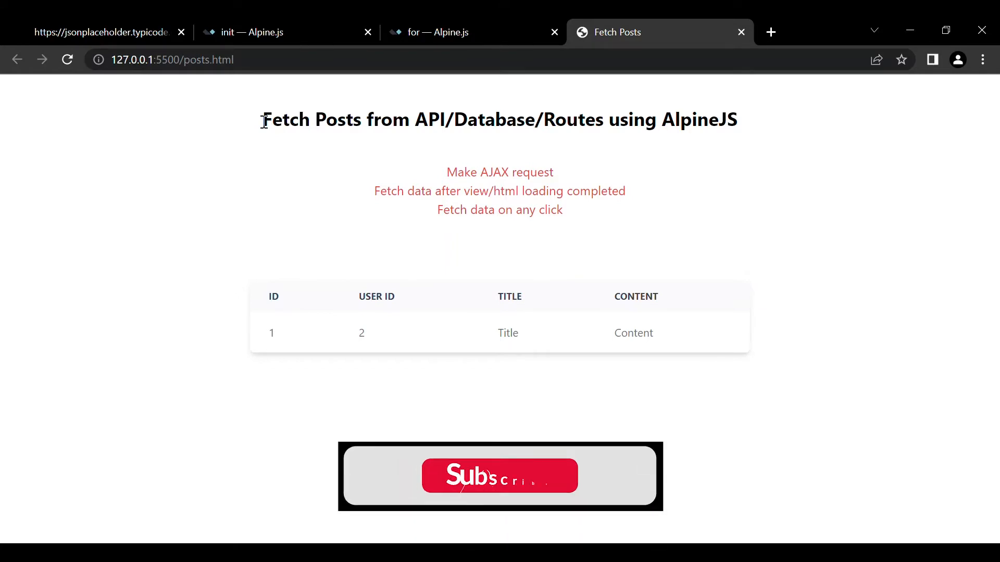
click(499, 476)
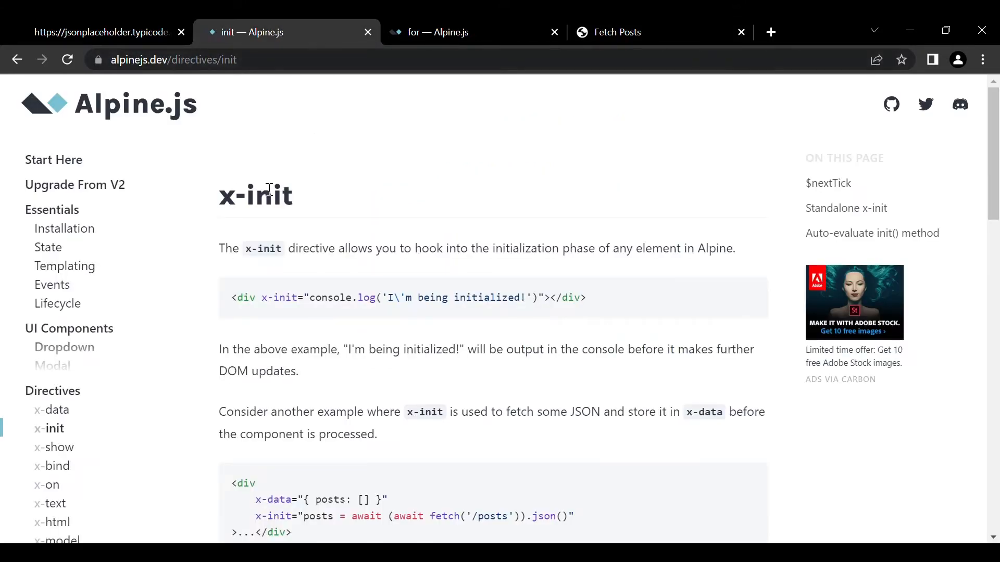
mouse_move(355, 184)
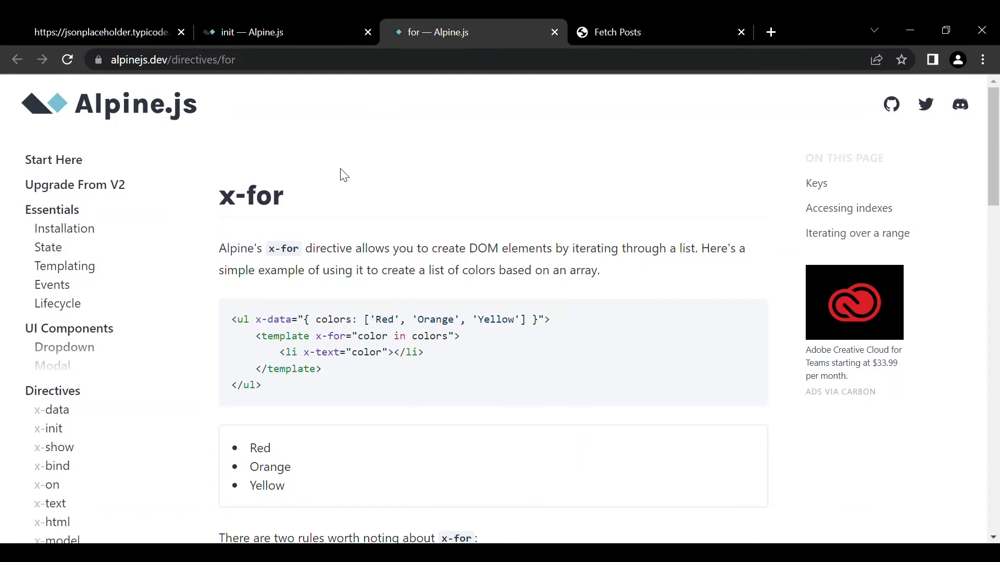
click(102, 32)
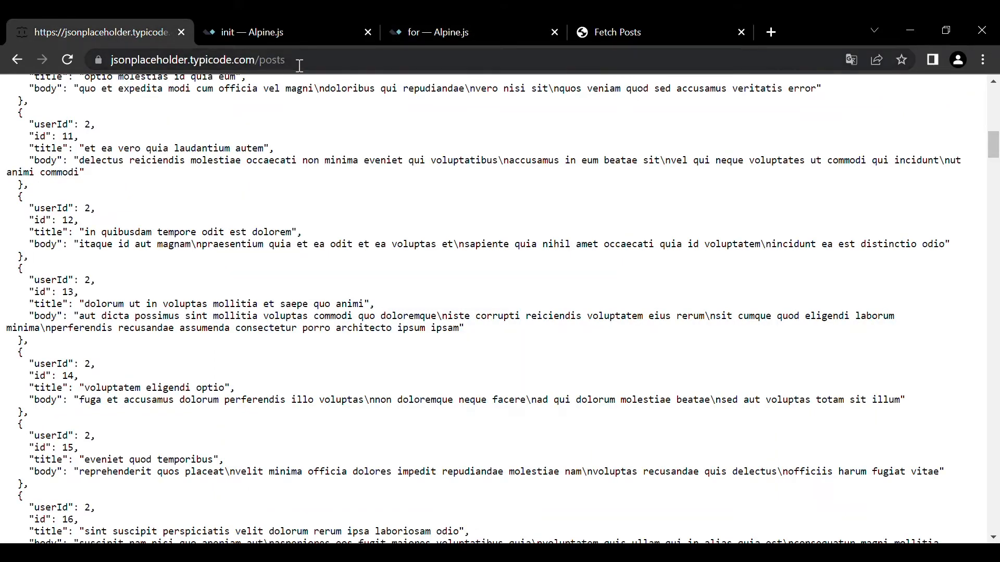
click(197, 60)
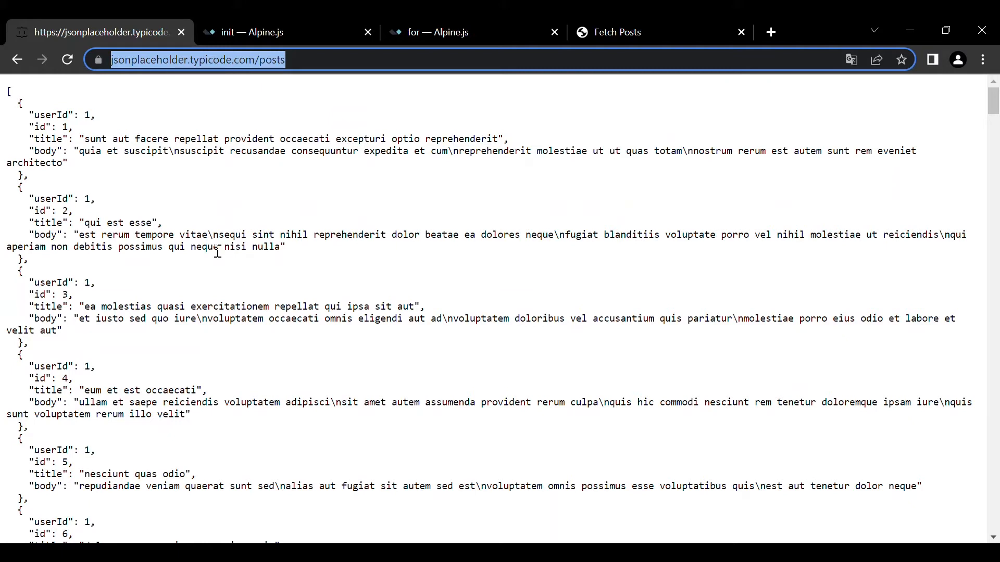
mouse_move(121, 100)
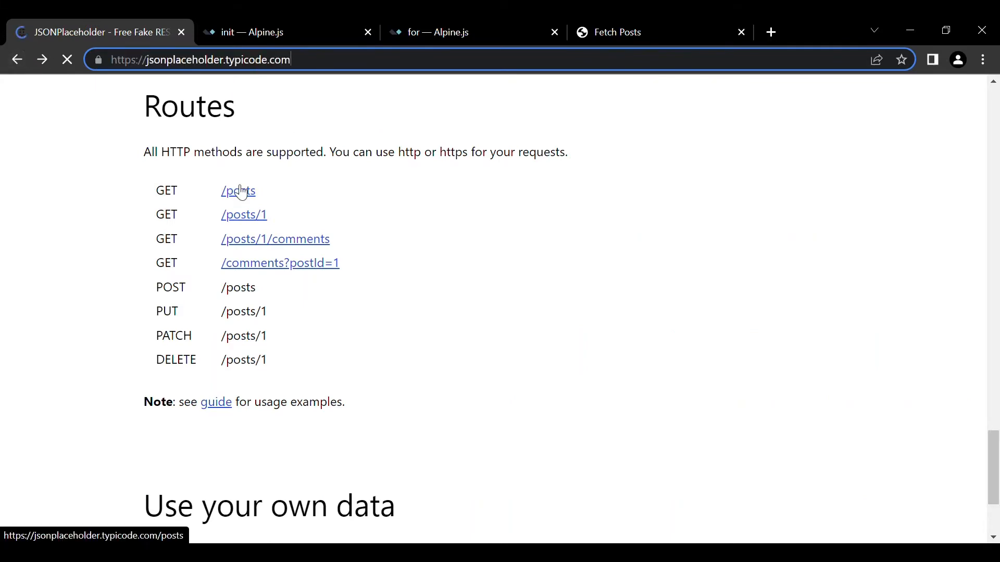
click(237, 191)
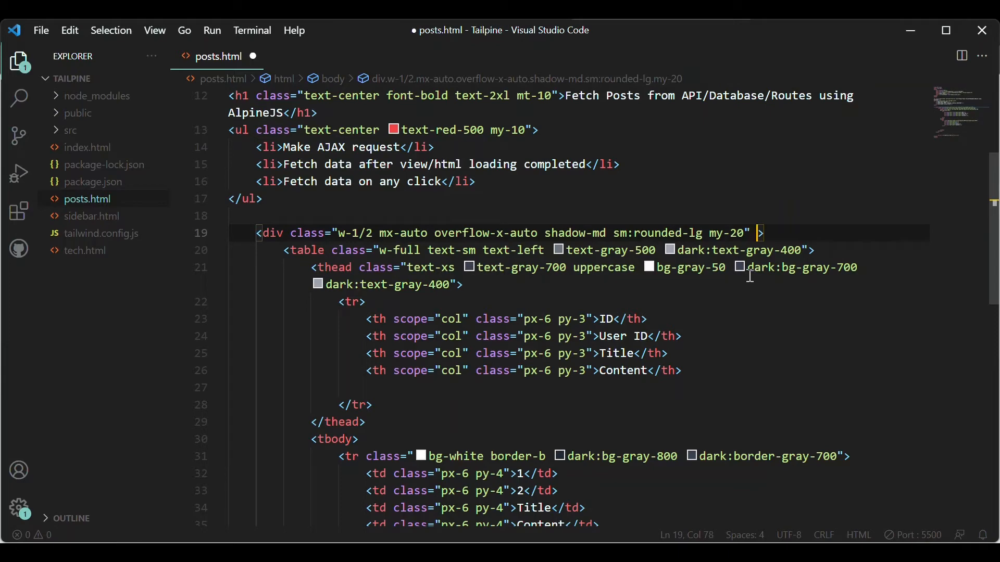
Step: Add x-data="{posts:[]}" on a new line inside the table's wrapping div tag
click(270, 233)
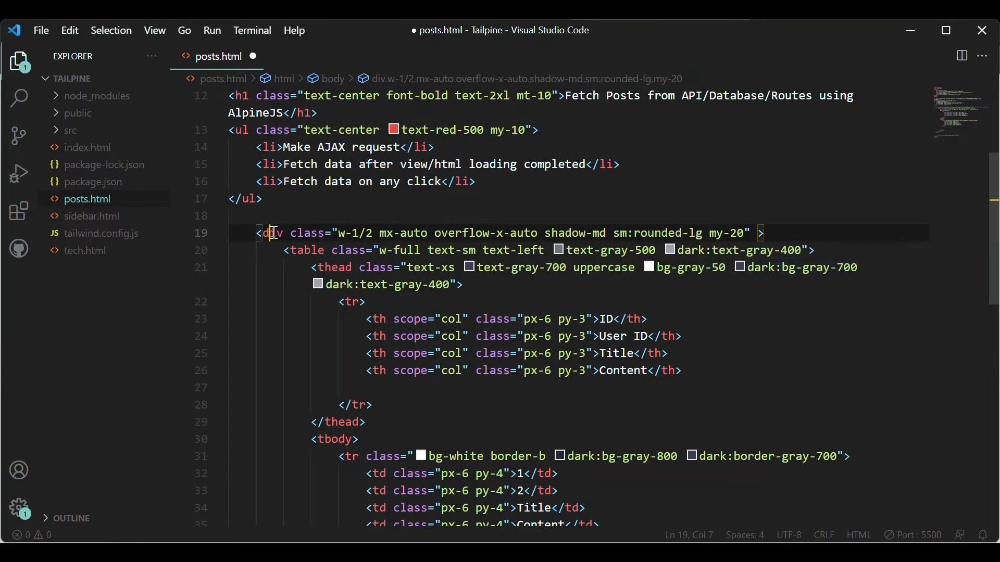
scroll(down, 3)
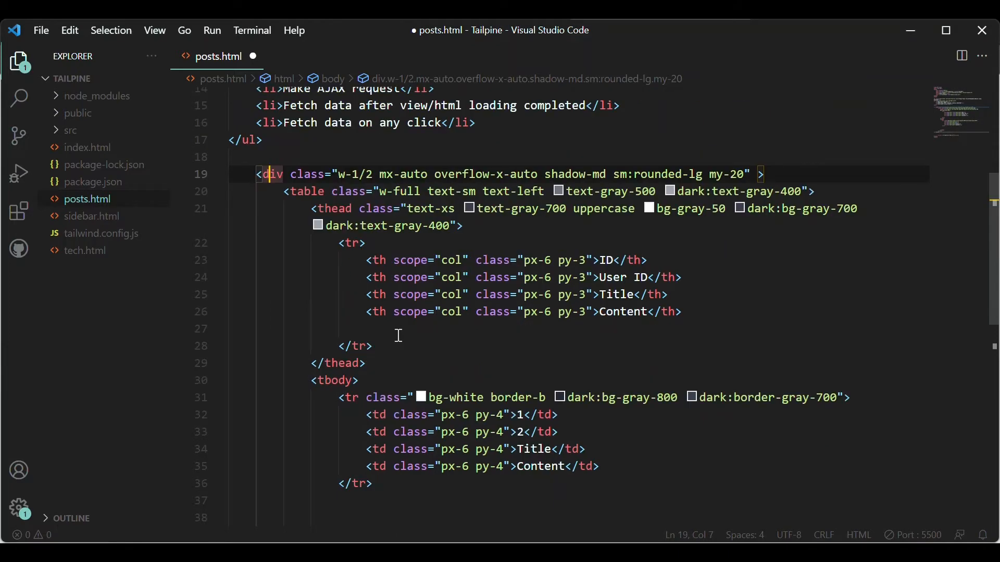
scroll(down, 3)
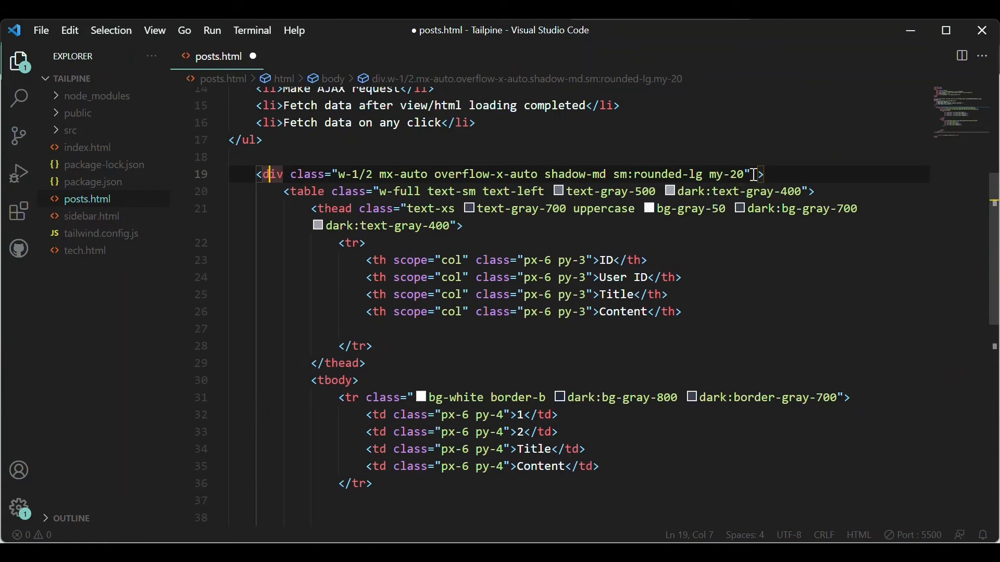
mouse_move(809, 208)
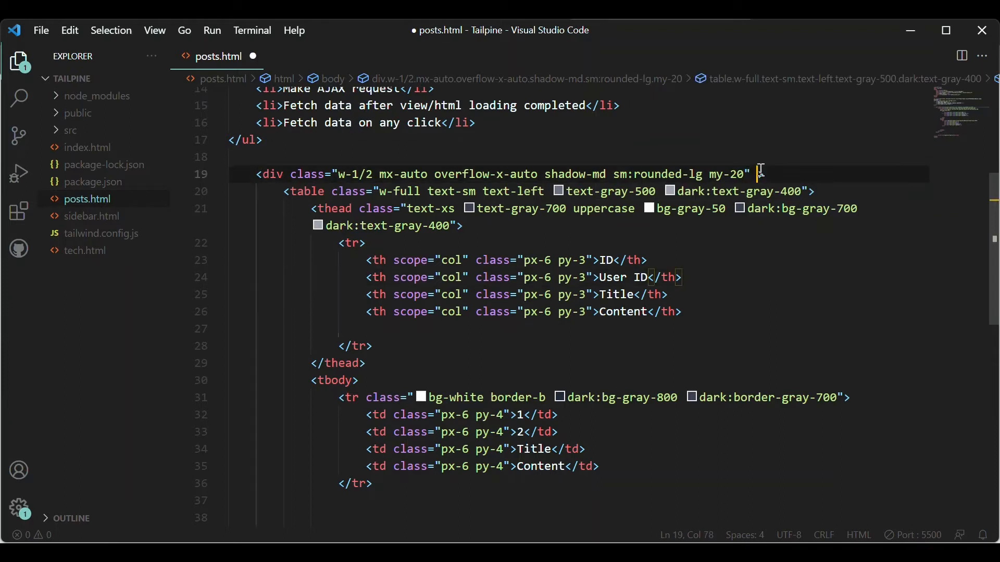
key(Enter)
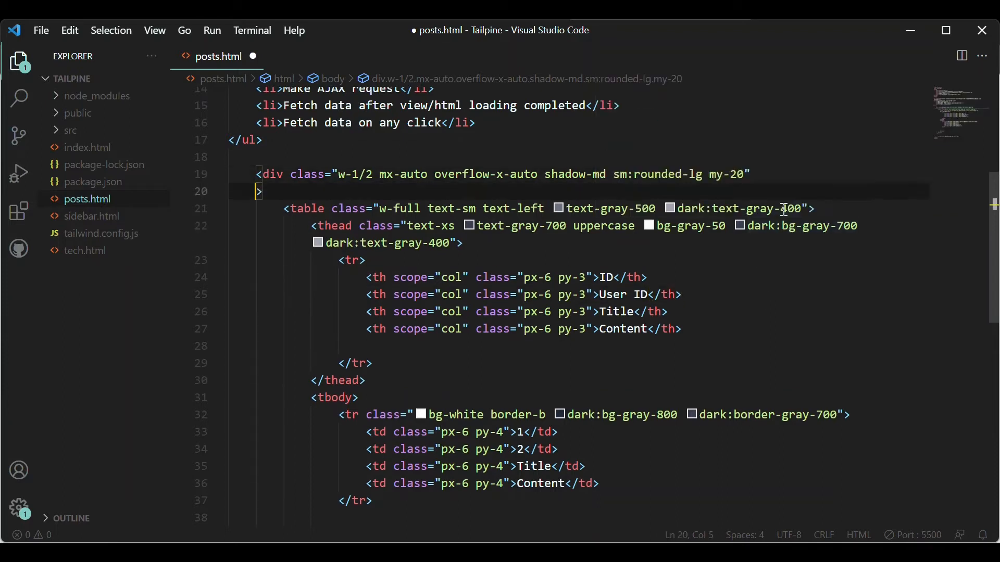
text(x-data)
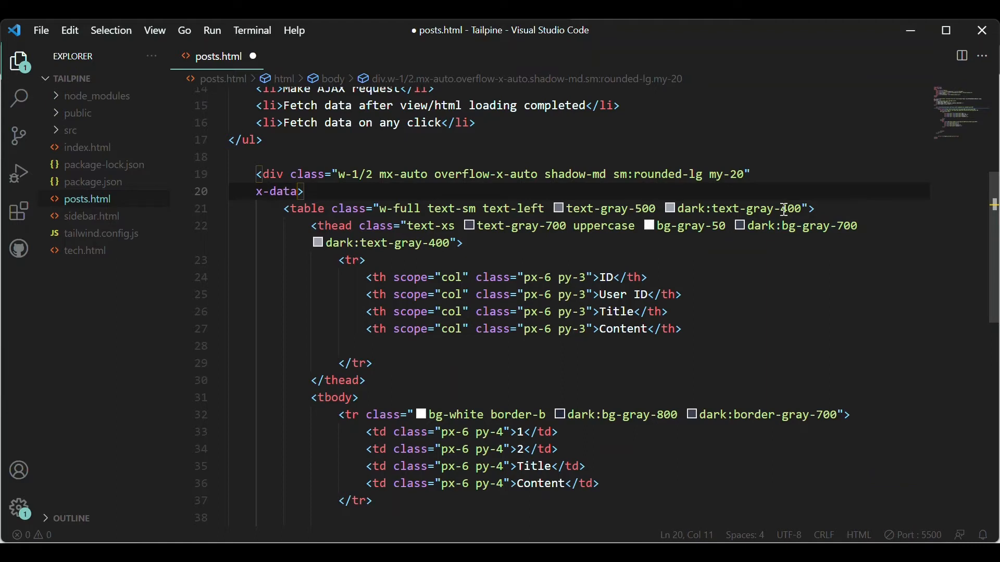
text("")
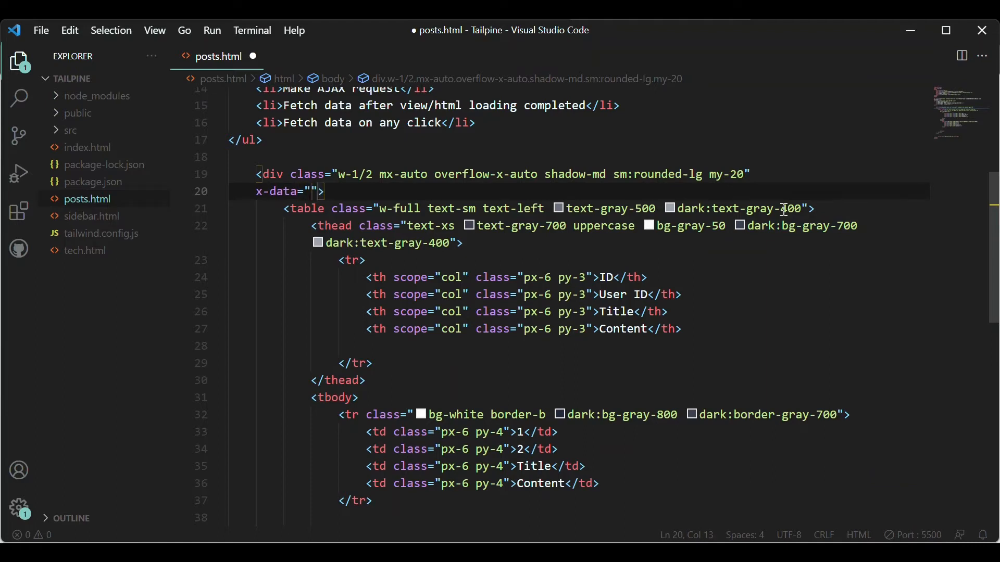
mouse_move(780, 249)
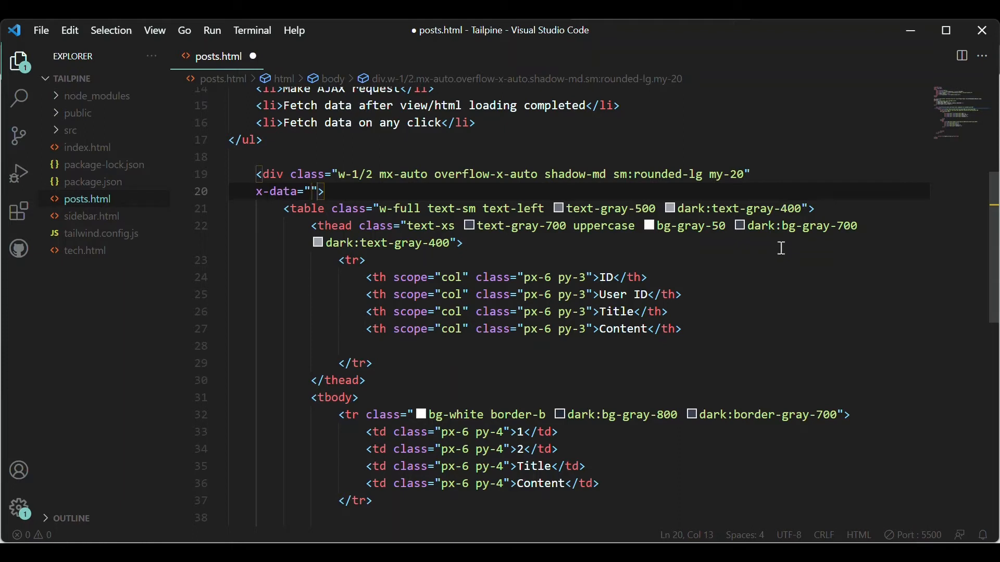
text({})
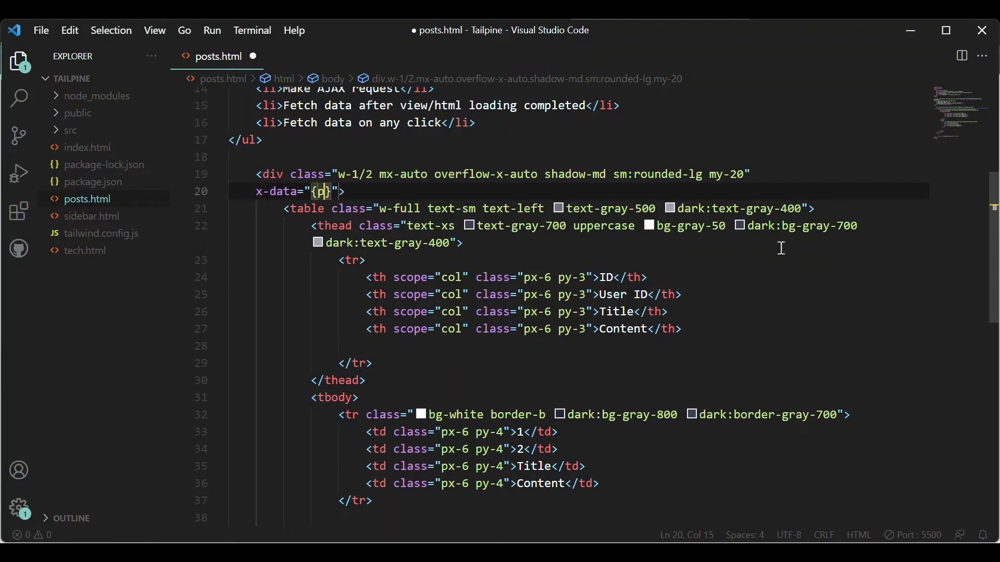
text(osts)
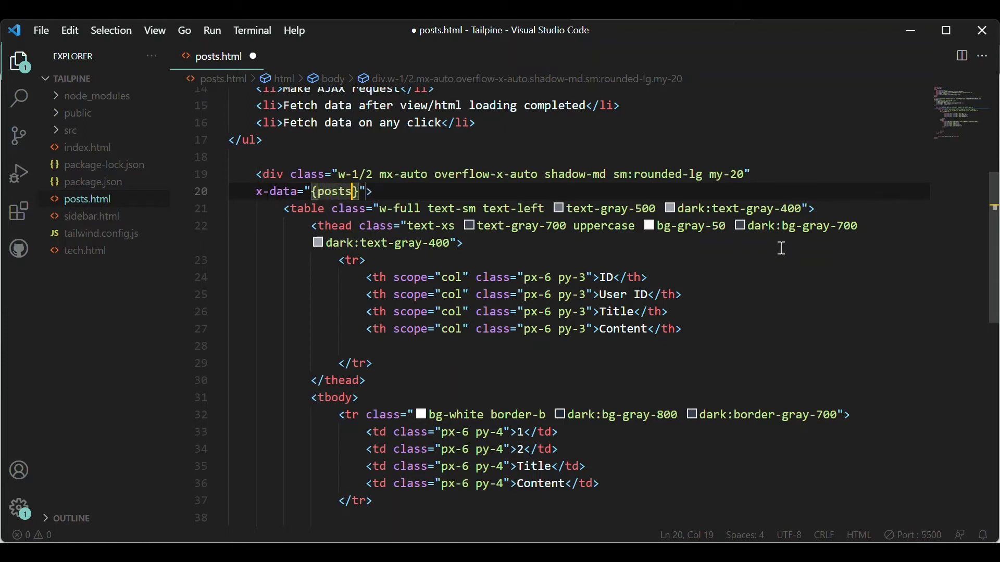
text(:[])
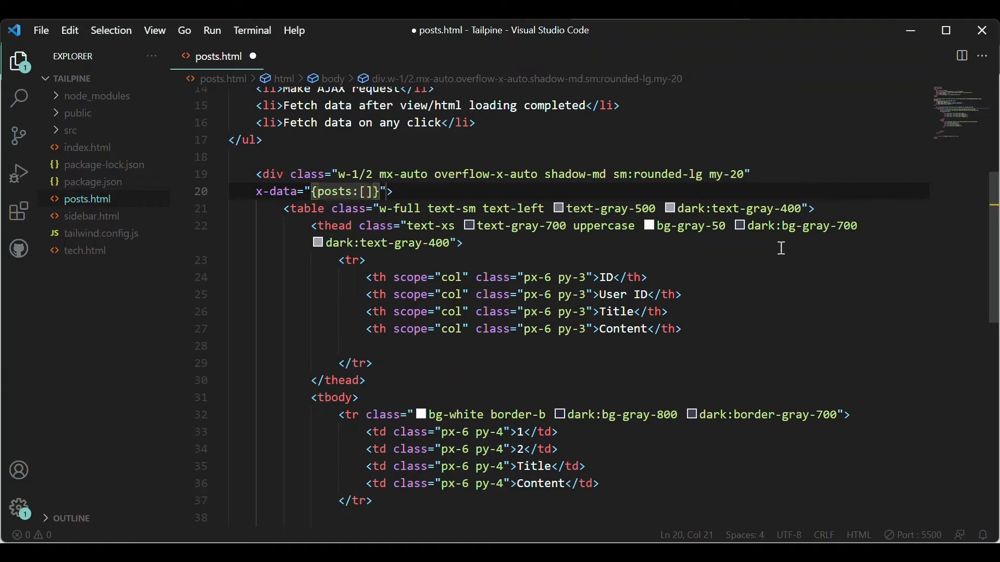
mouse_move(571, 175)
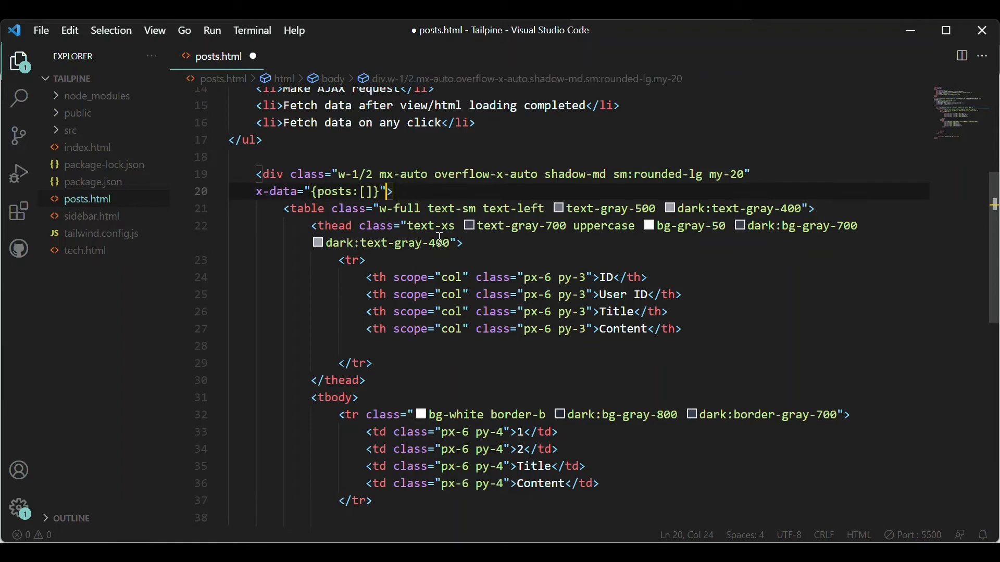
mouse_move(490, 277)
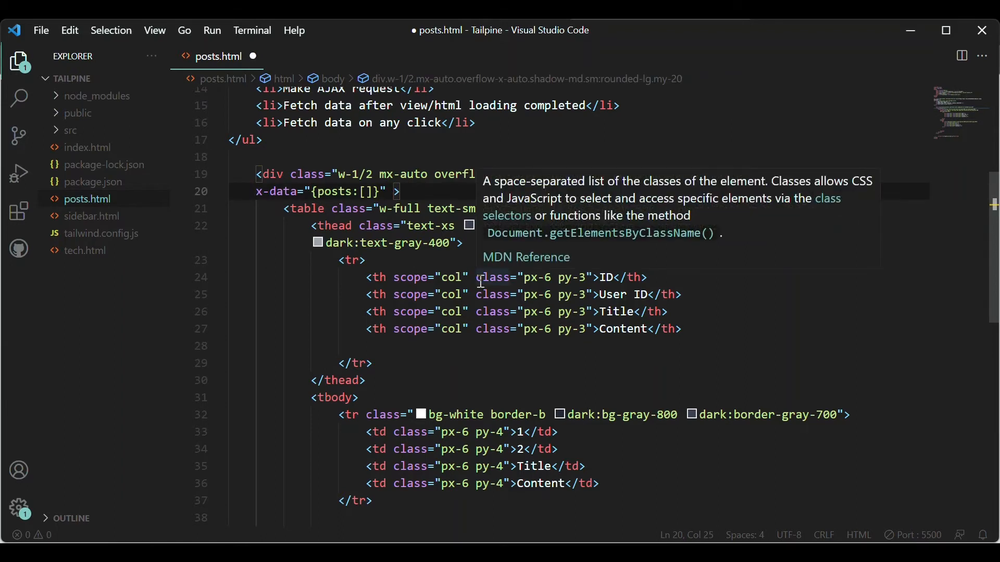
Step: Add an x-init setting posts = await (await fetch('')) with an empty address
text(x-init=")
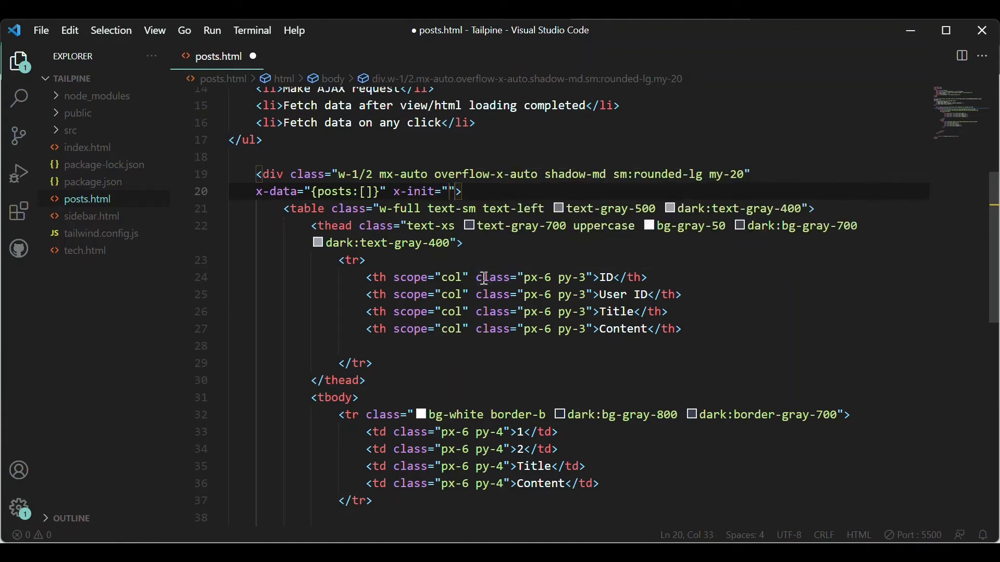
double_click(272, 174)
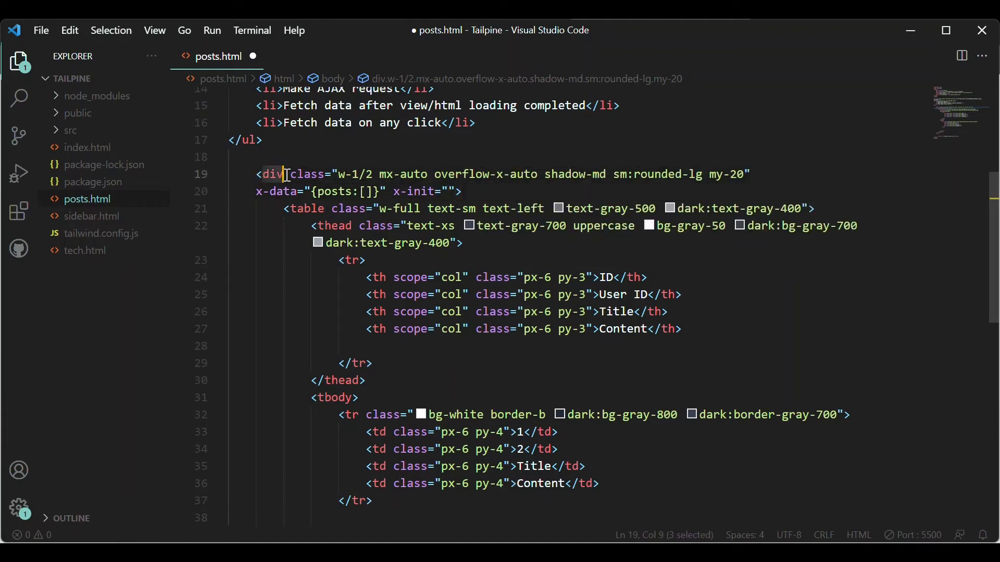
click(496, 190)
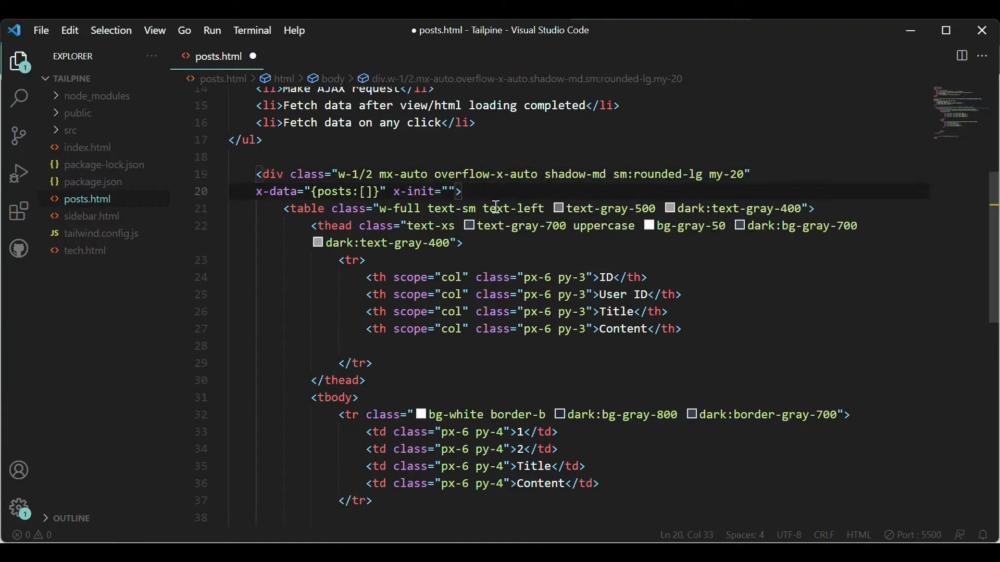
mouse_move(515, 208)
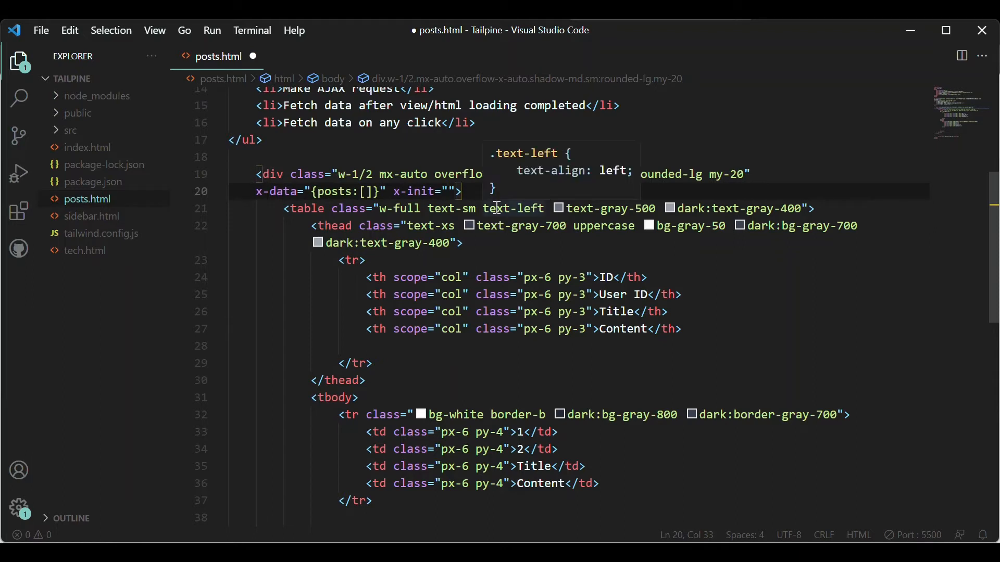
text(posts =)
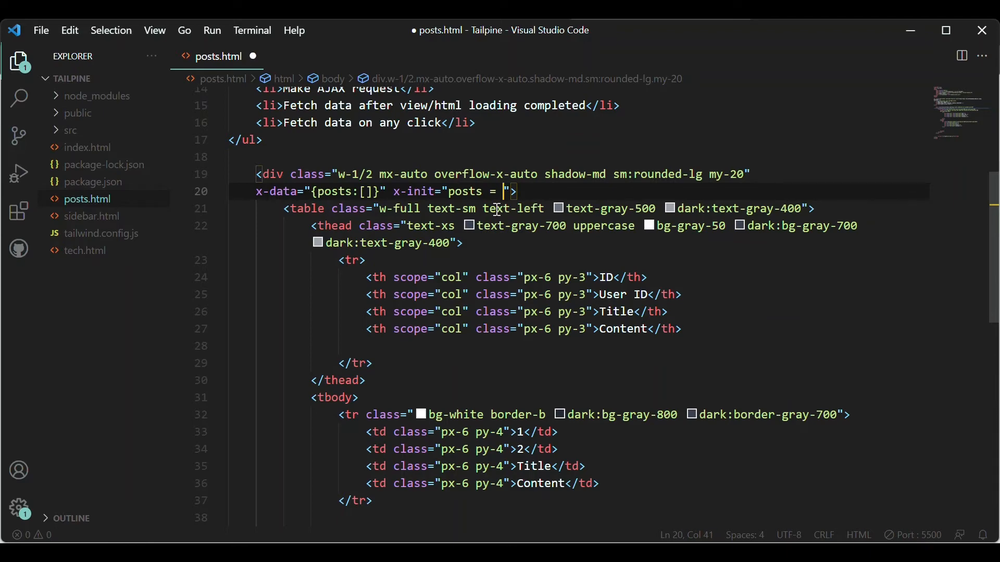
text(await)
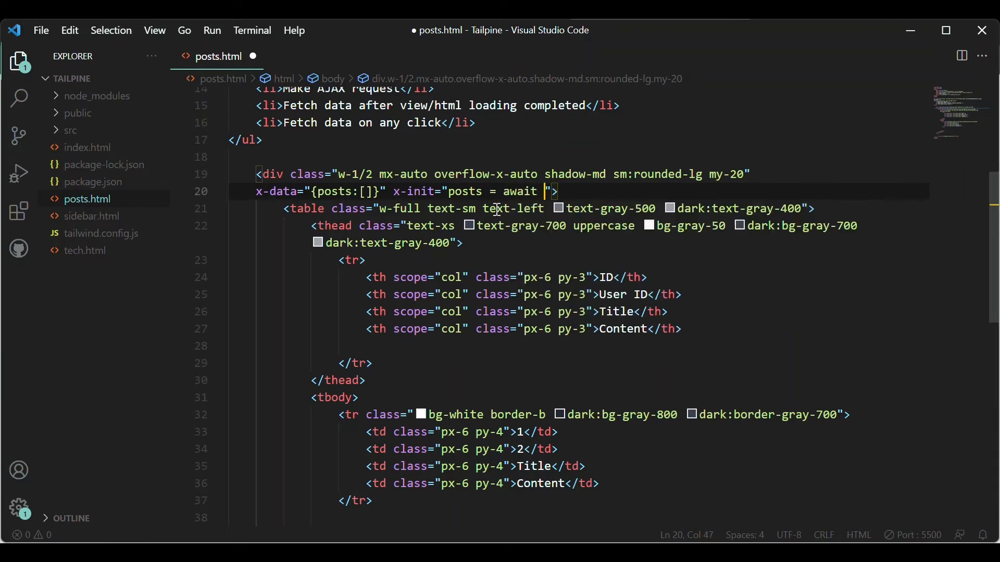
text((await f)
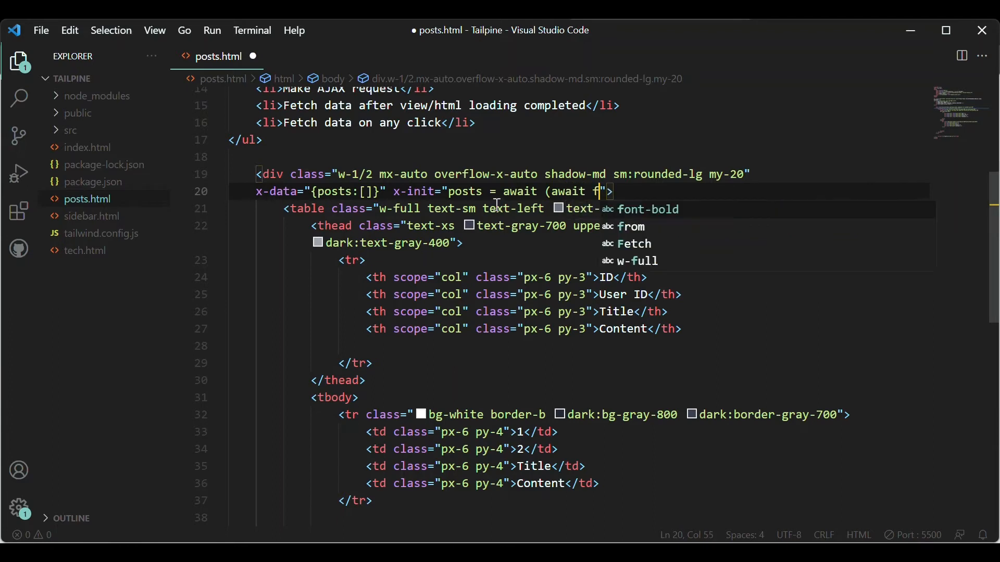
text(etch())
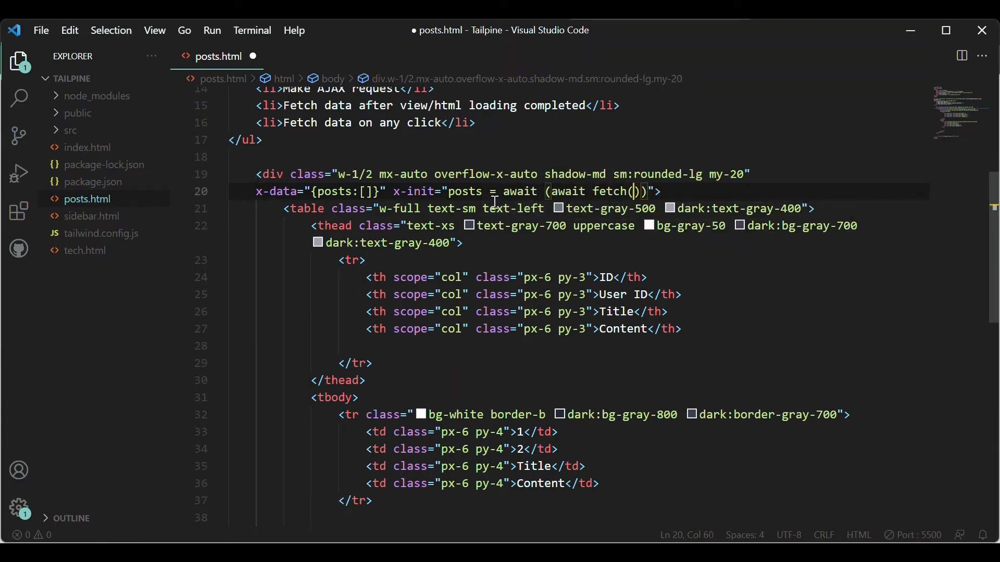
text('')
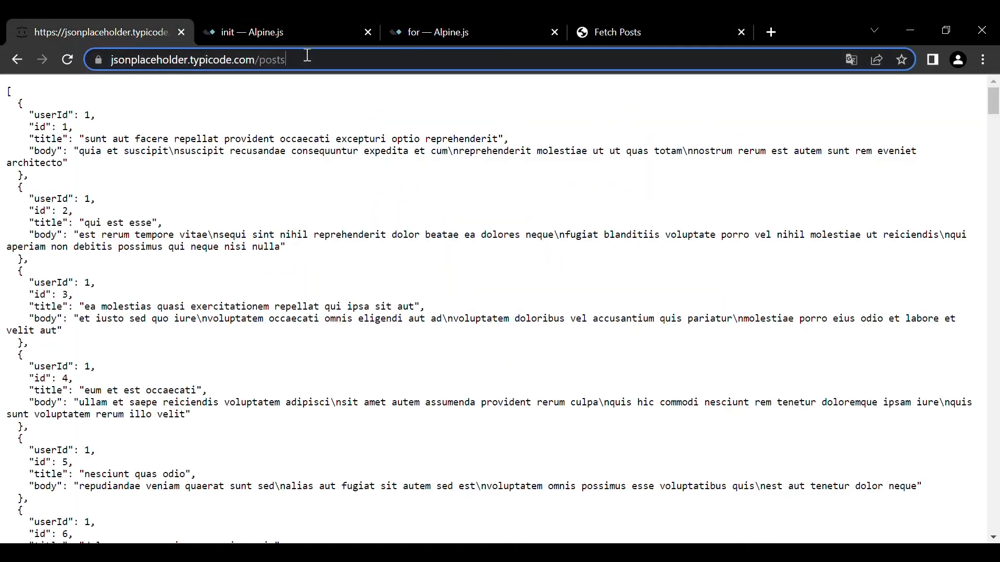
Step: Select the jsonplaceholder posts address in Chrome to copy it
click(192, 59)
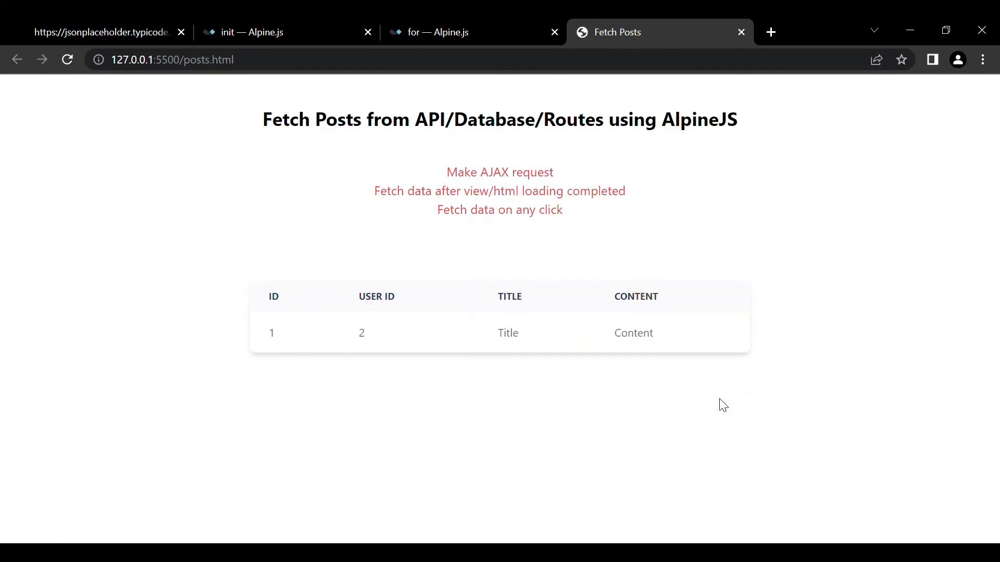
key(F12)
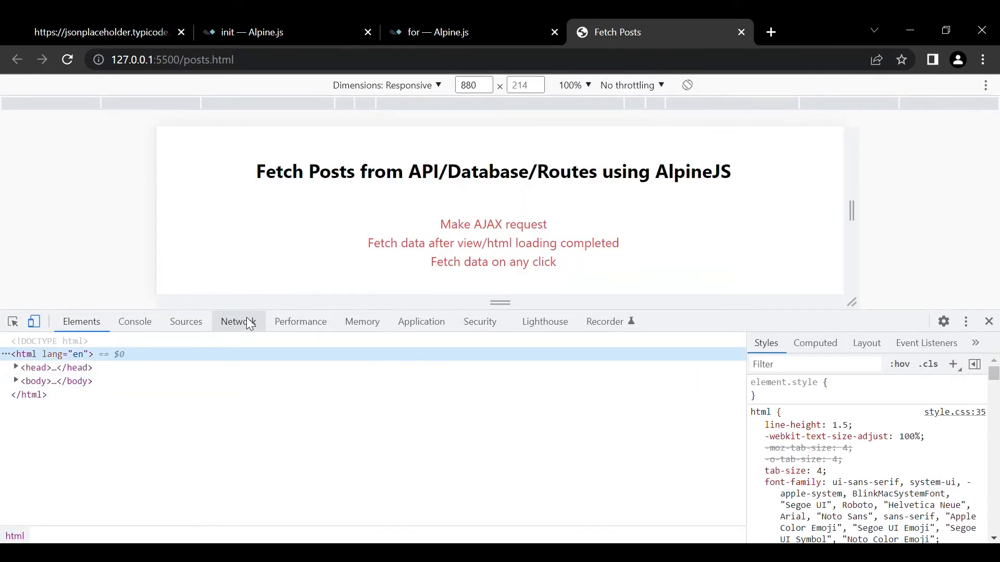
click(238, 321)
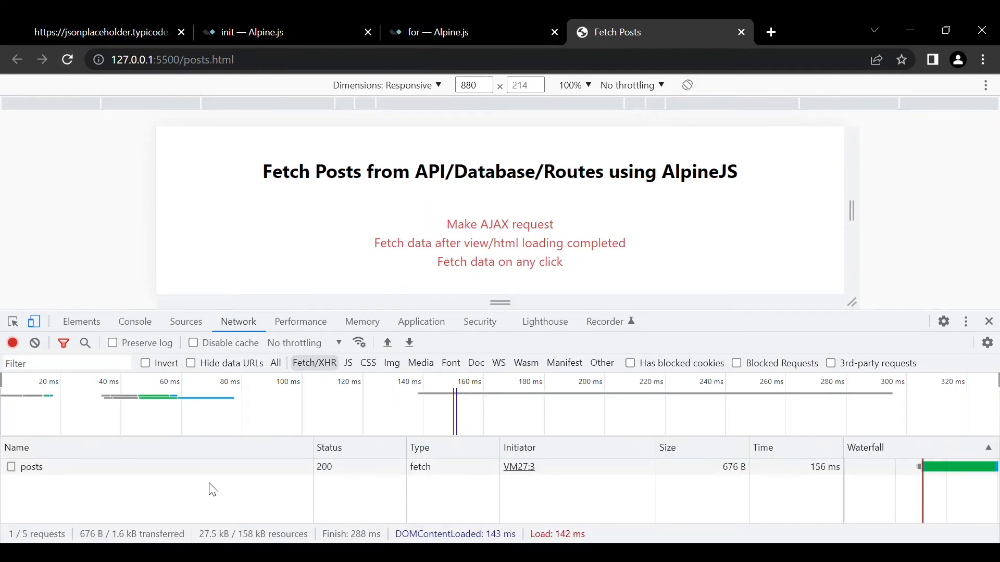
scroll(down, 3)
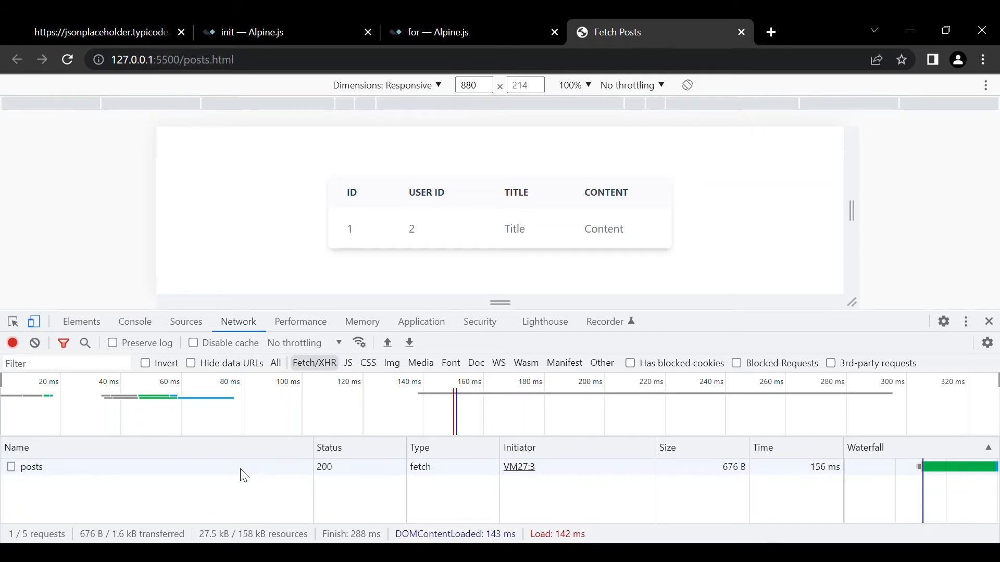
click(32, 467)
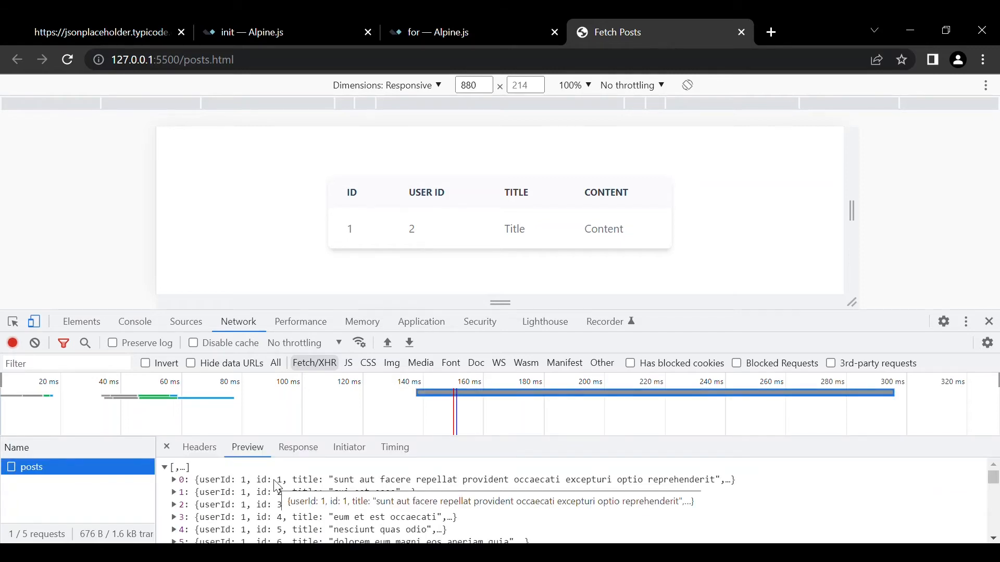
scroll(down, 3)
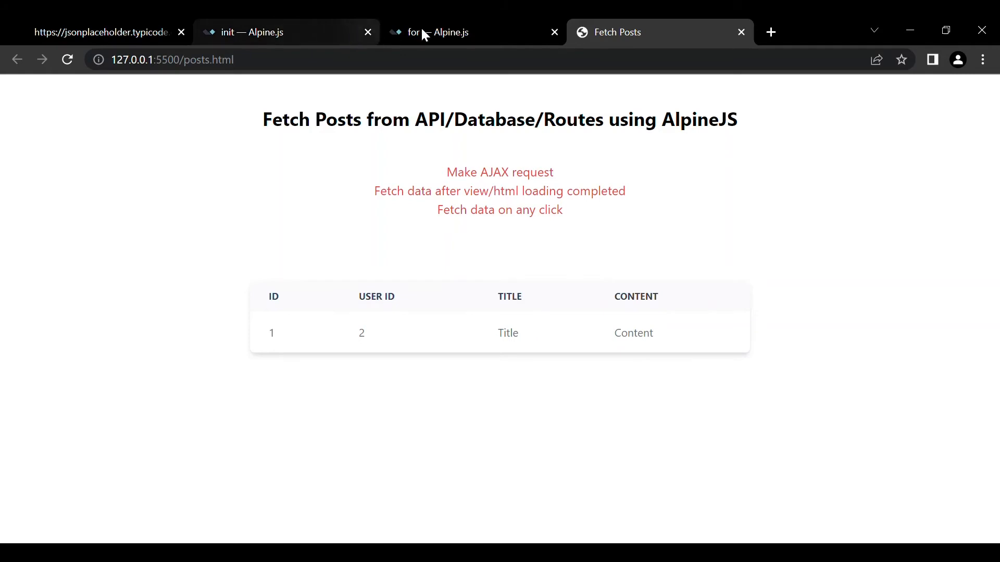
Step: Read the Alpine x-for page and highlight its template-element rule
click(447, 32)
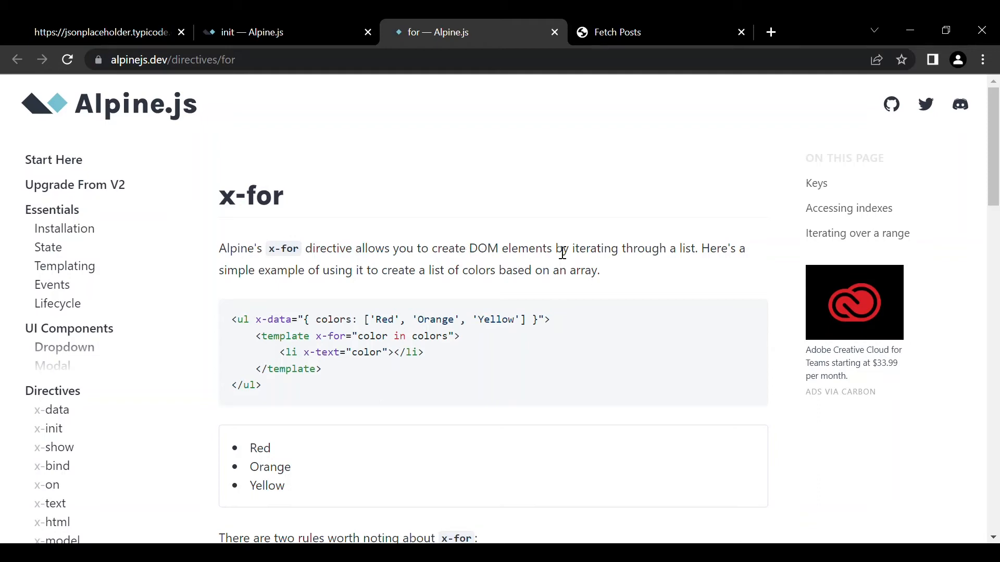
scroll(down, 3)
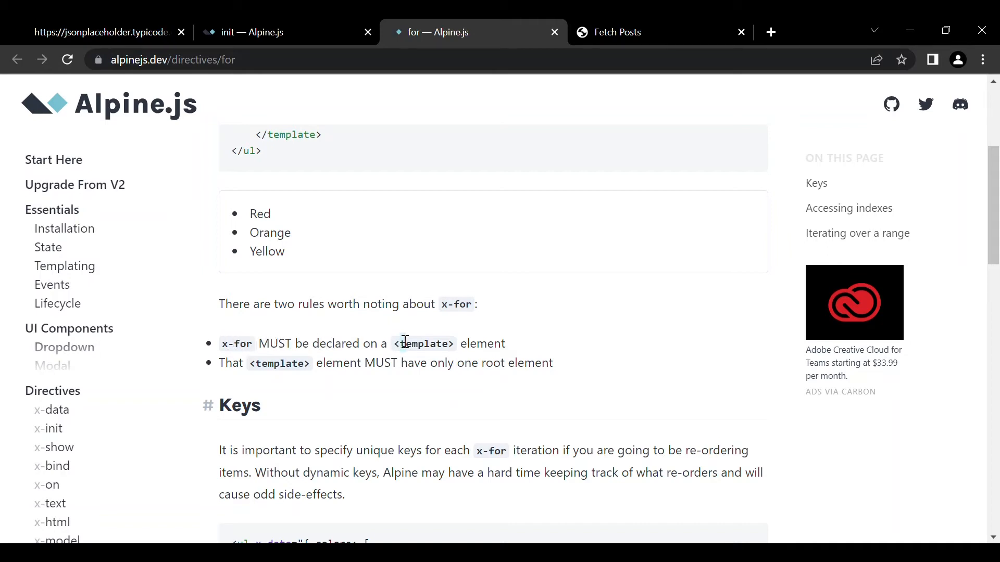
double_click(423, 343)
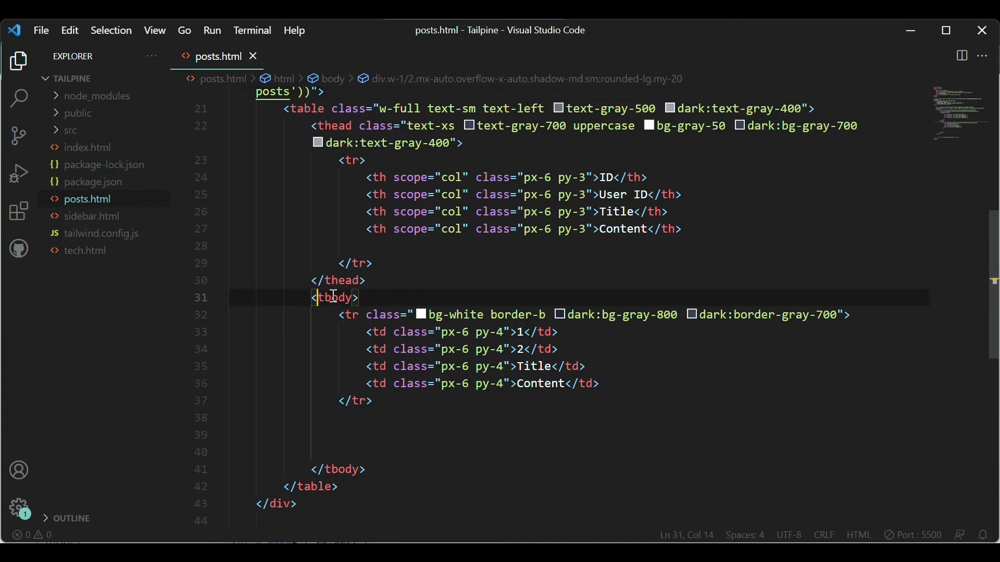
Step: Add <template x-for="post in posts"> below the table row for the looped copy
click(403, 435)
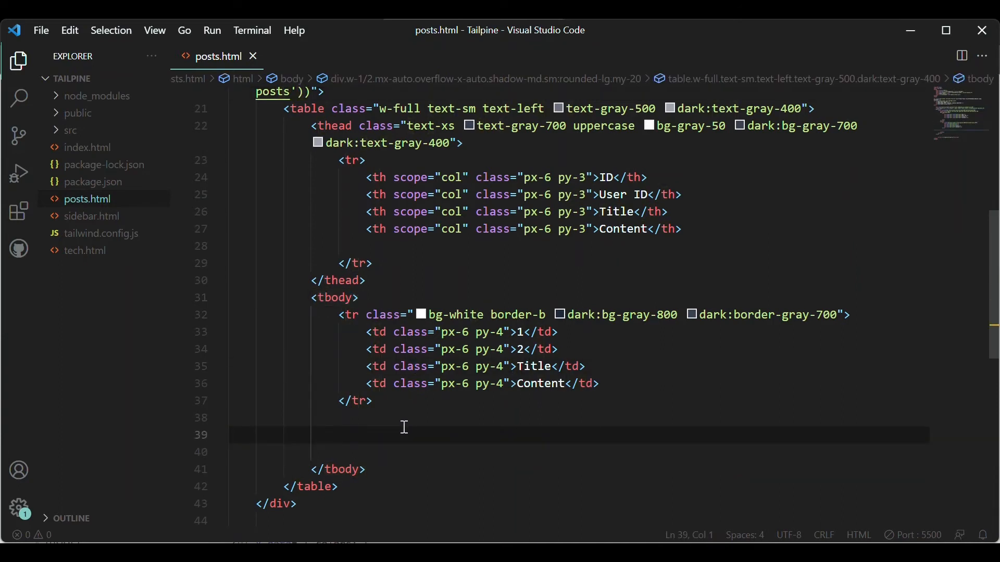
text(<template>)
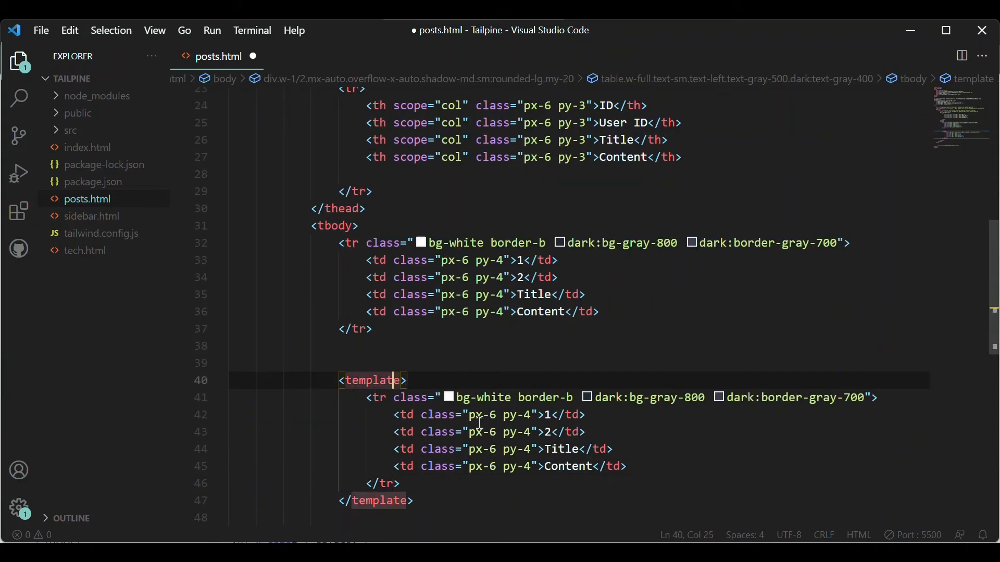
text(x-for)
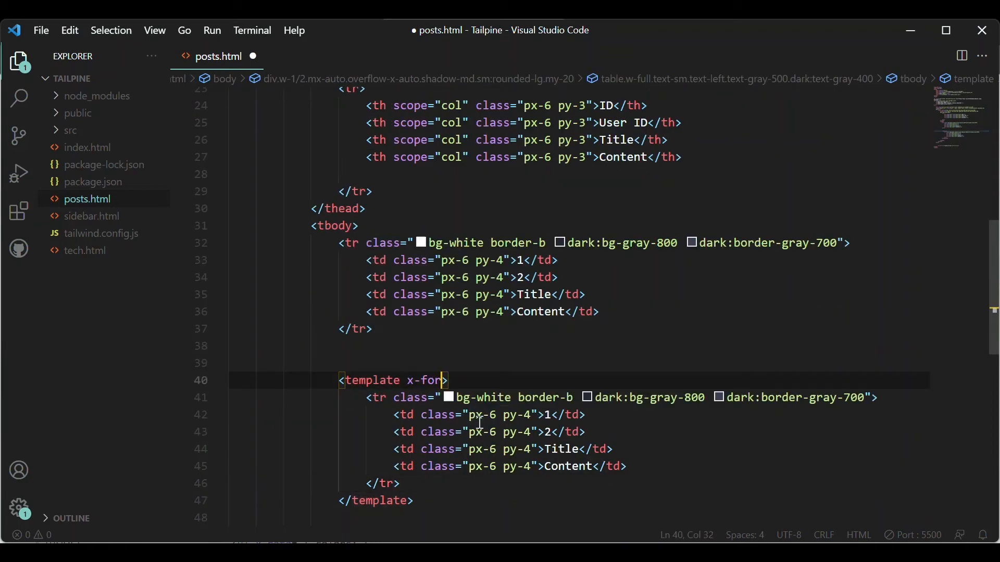
text(=")
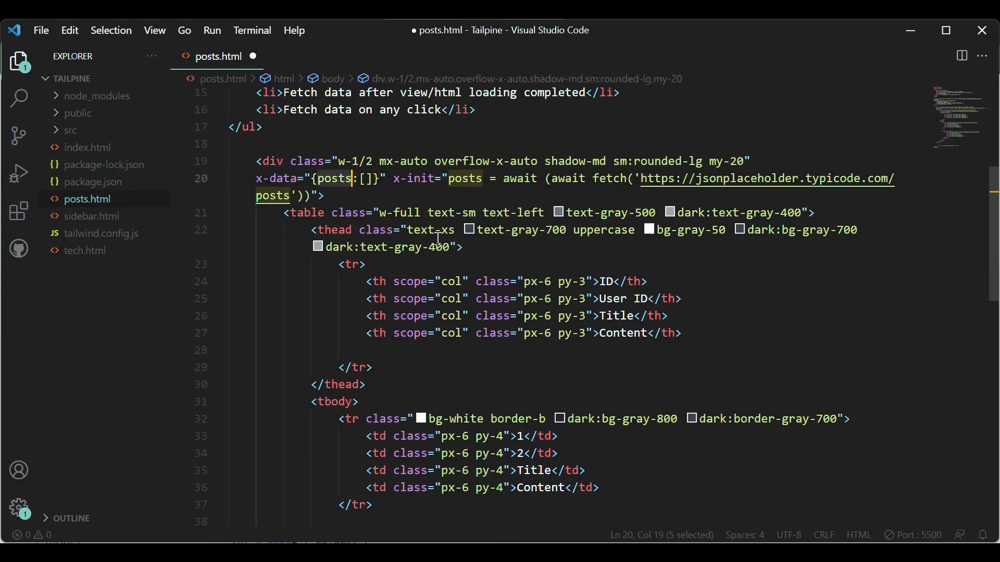
scroll(down, 3)
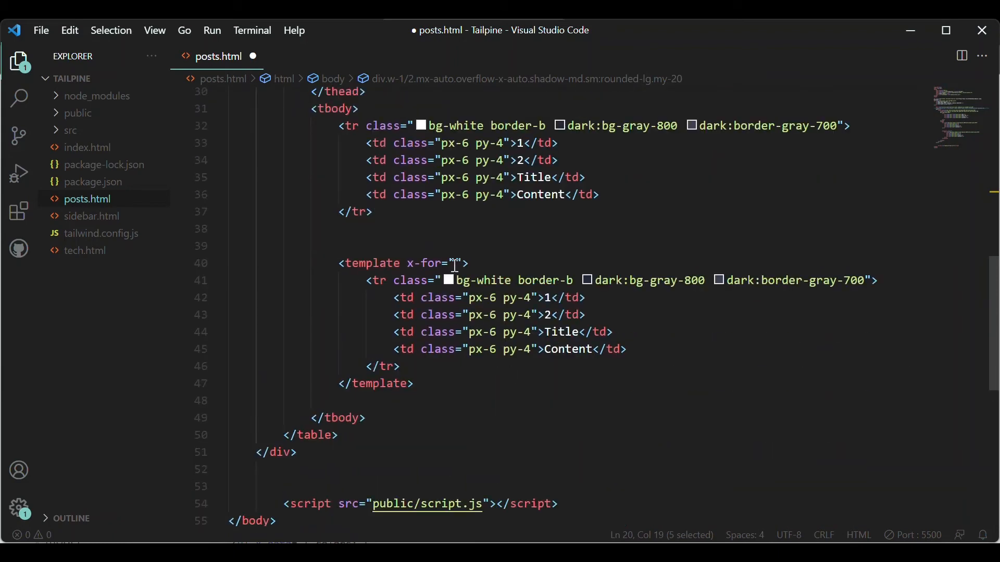
text(post)
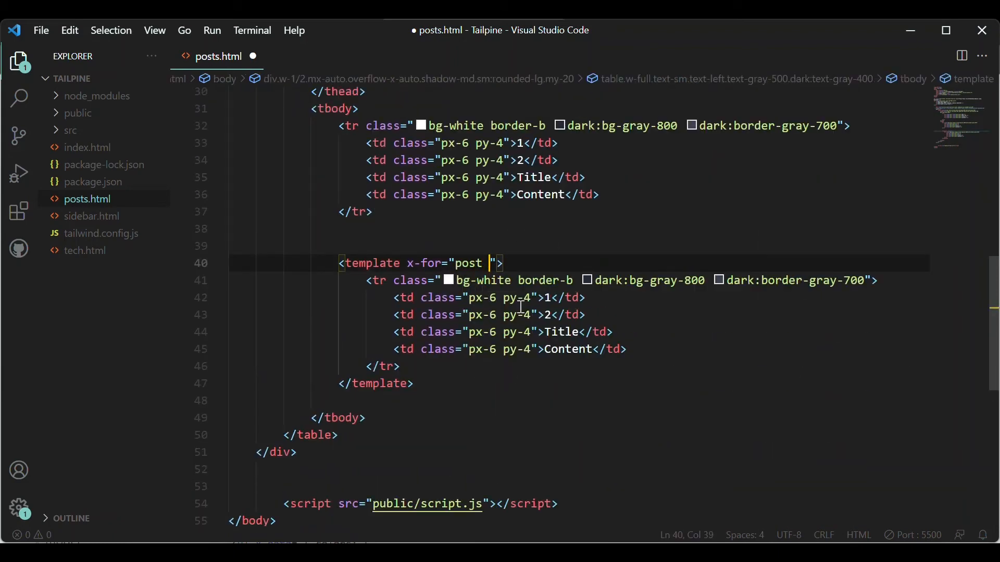
text(in posts)
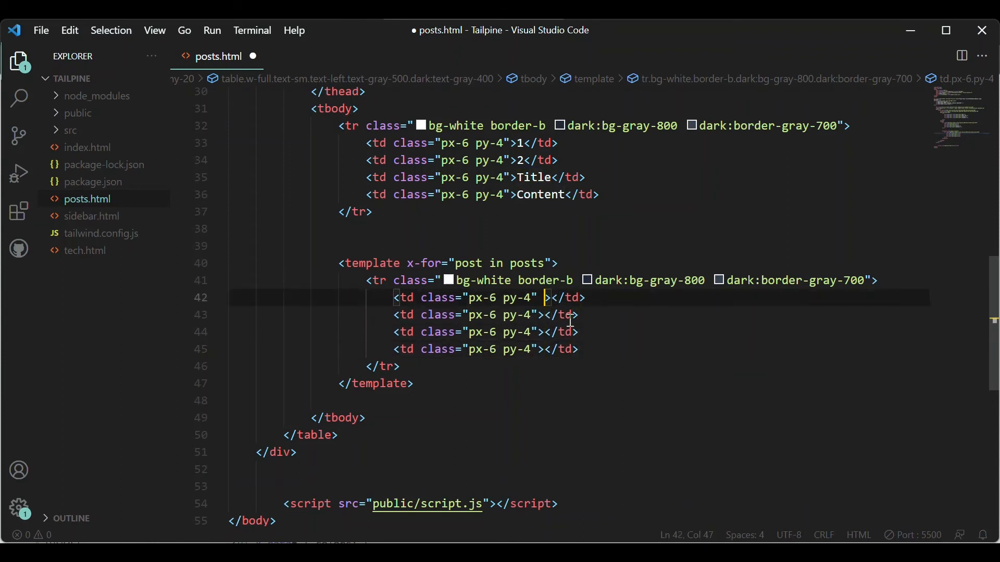
Step: Bind the first two cells with x-text="post.id" and x-text="post.userId"
text(x-)
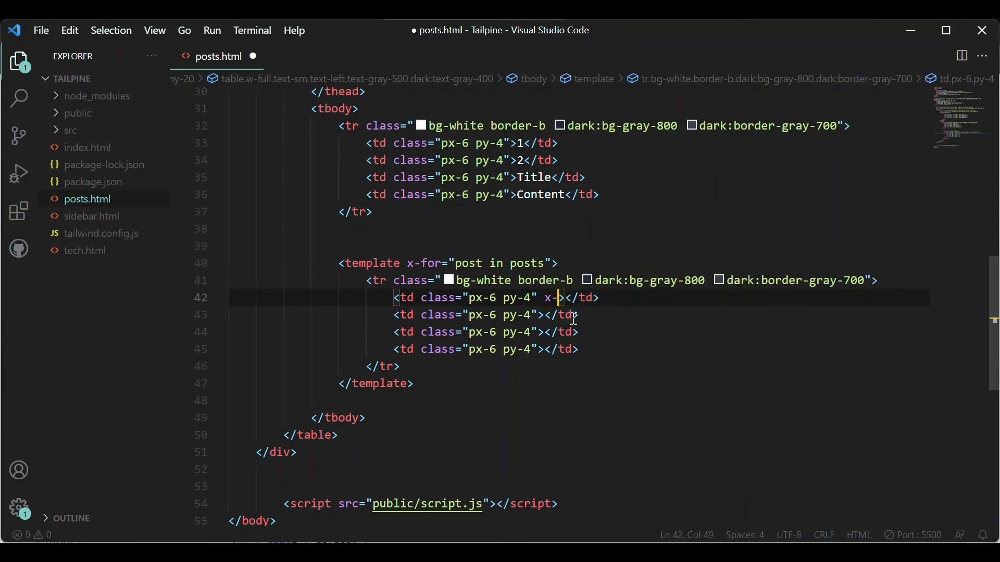
text(text="")
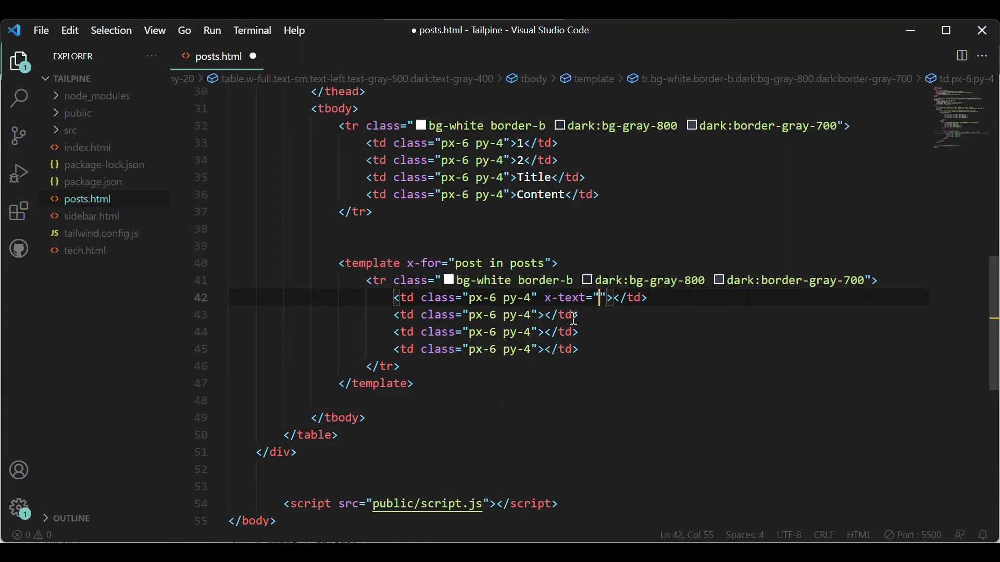
text(post.id)
click(485, 314)
text( x)
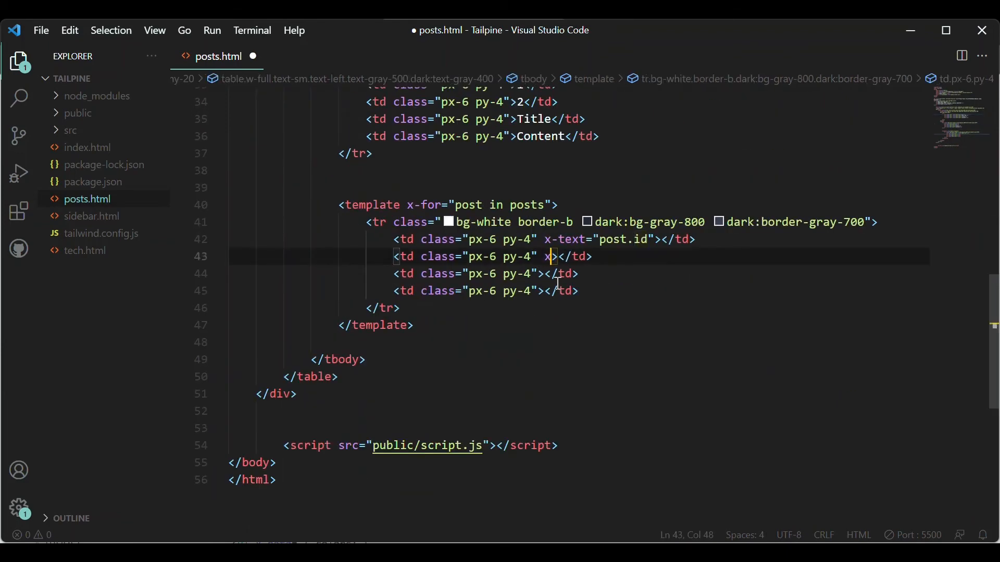
text(-text="post.)
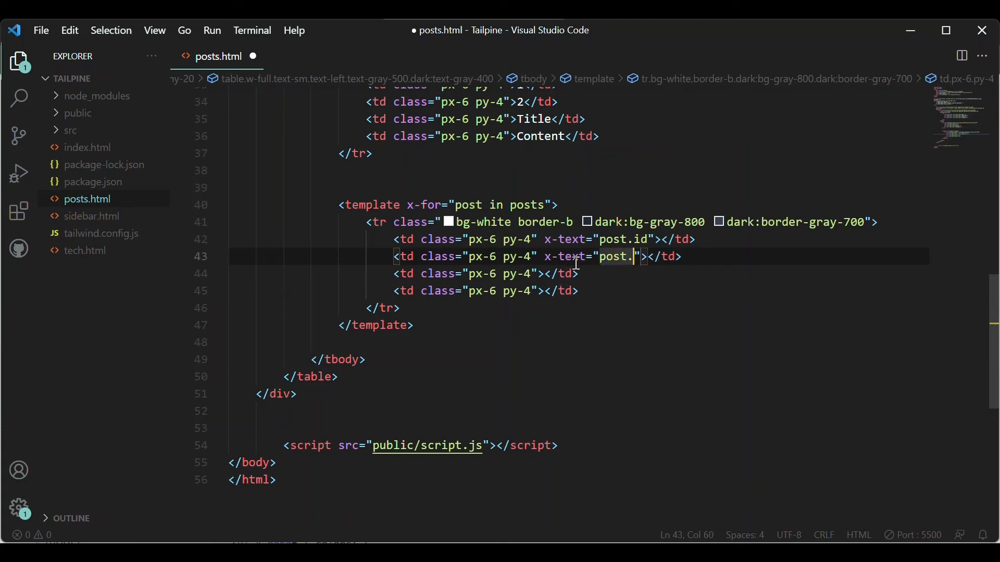
text(userI)
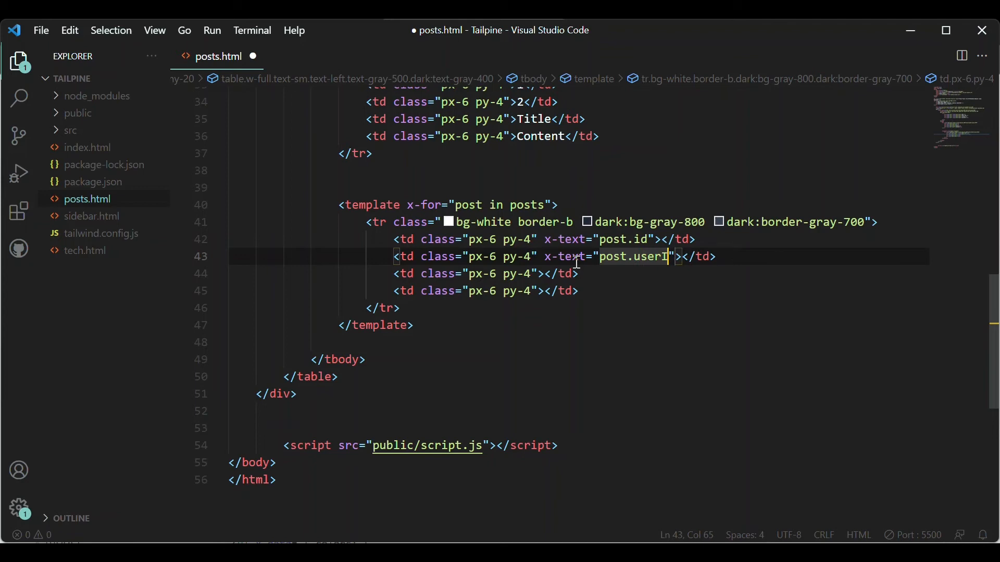
text(d)
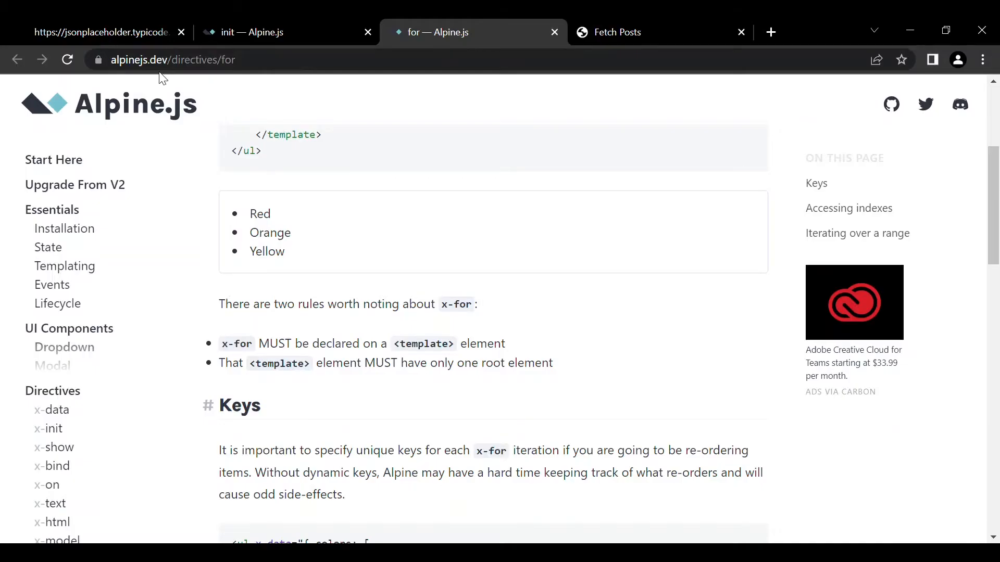
Step: Check the exact userId key name in the raw posts JSON in Chrome
click(102, 33)
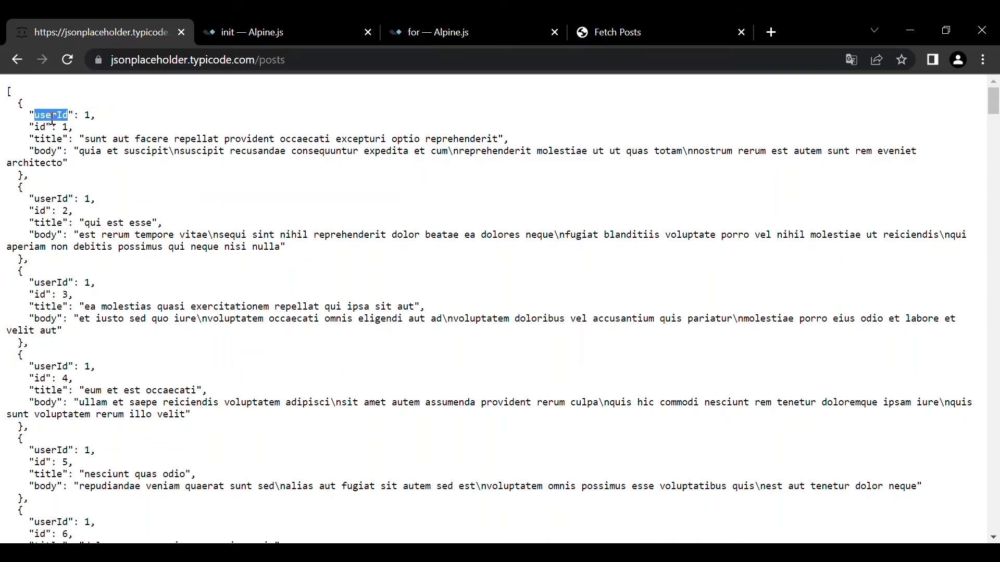
double_click(49, 139)
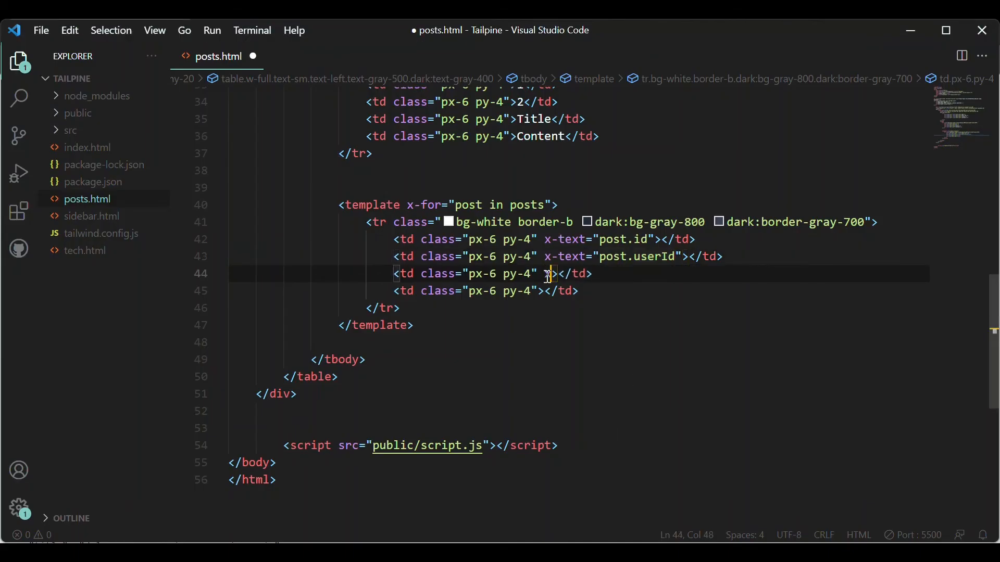
Step: Bind the third and fourth cells with x-text="post.title" and x-text="post.body"
text(x-text="post.title)
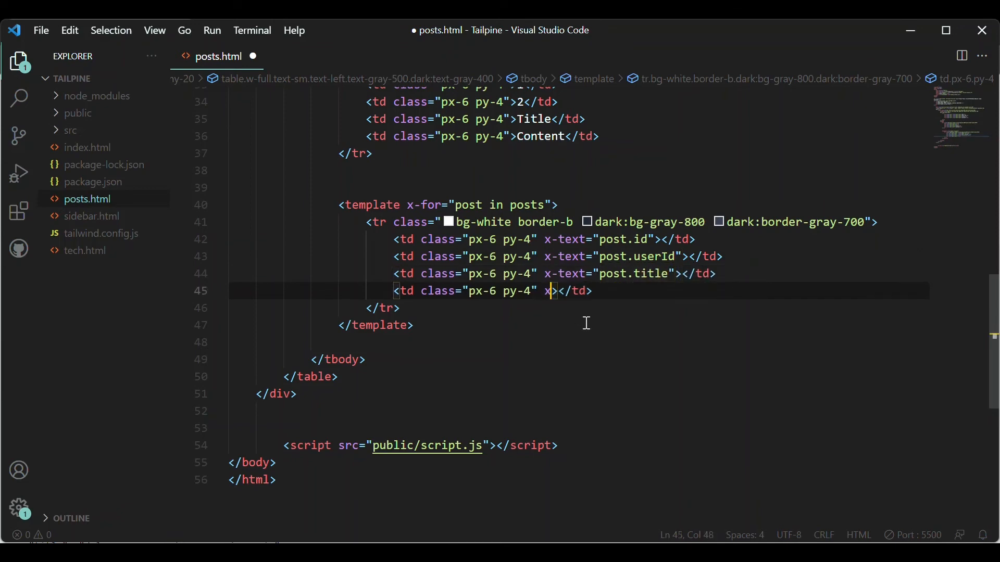
text(-text="post")
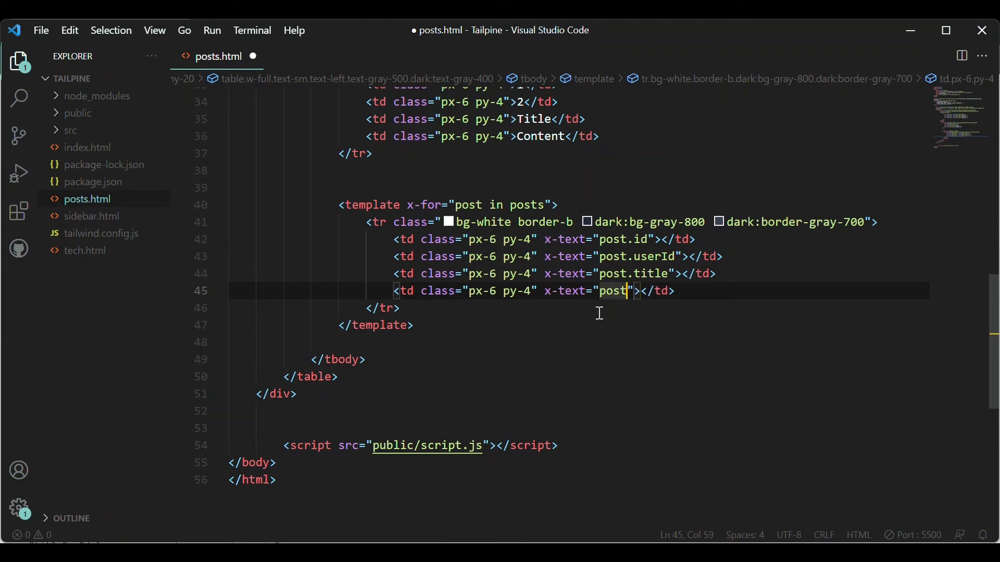
text(.body)
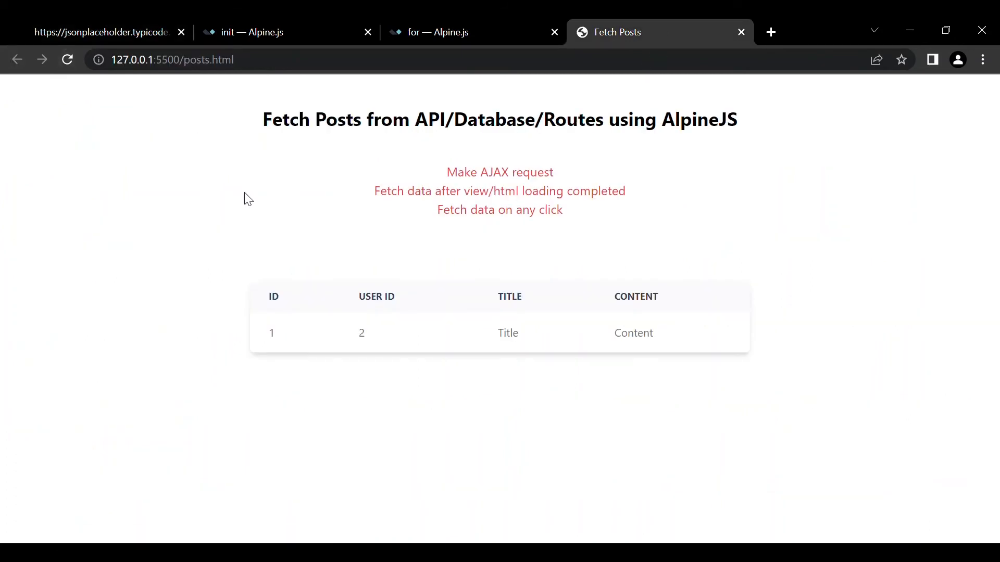
mouse_move(535, 441)
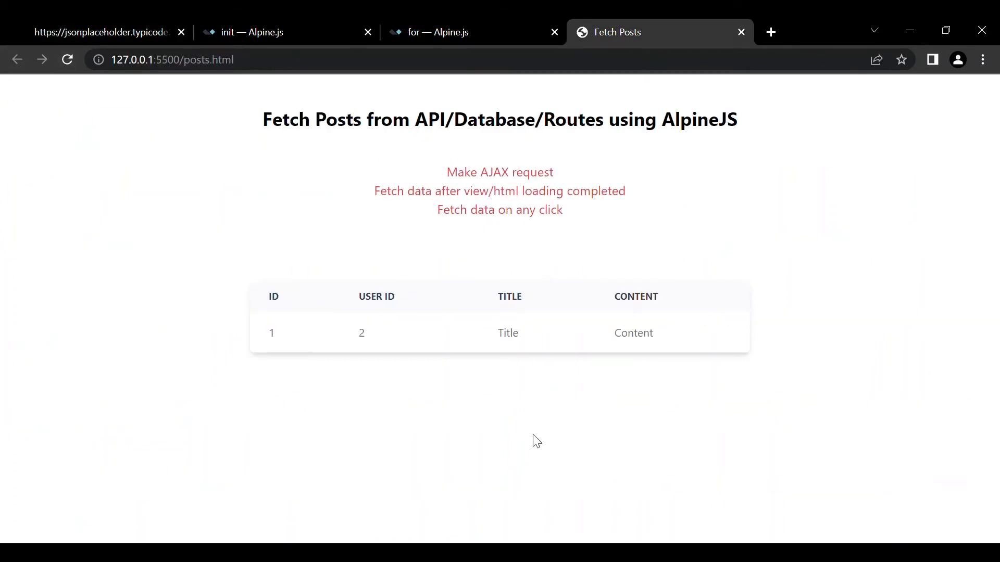
mouse_move(557, 506)
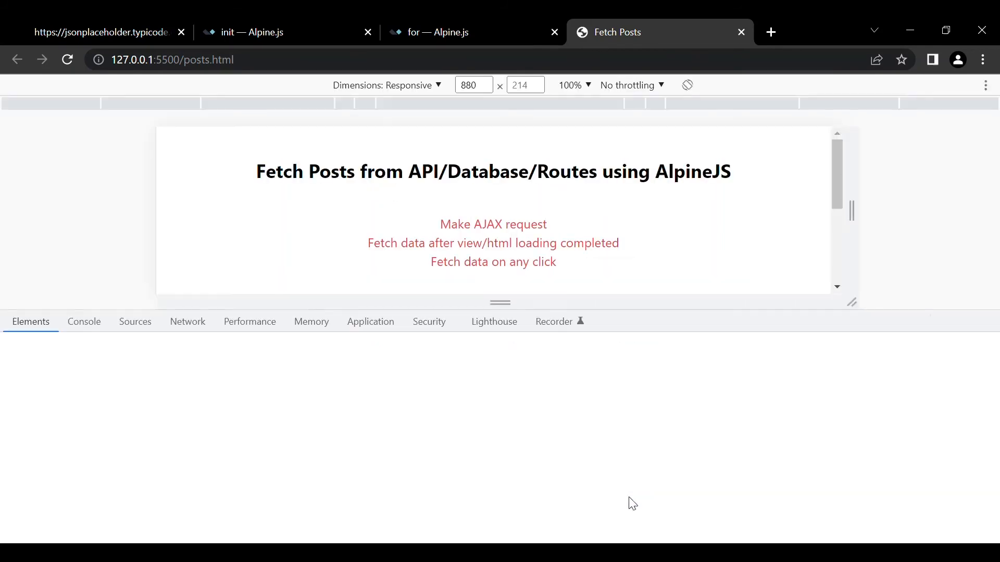
Step: Inspect the posts fetch request in Chrome's Network panel filtered to Fetch/XHR
click(30, 322)
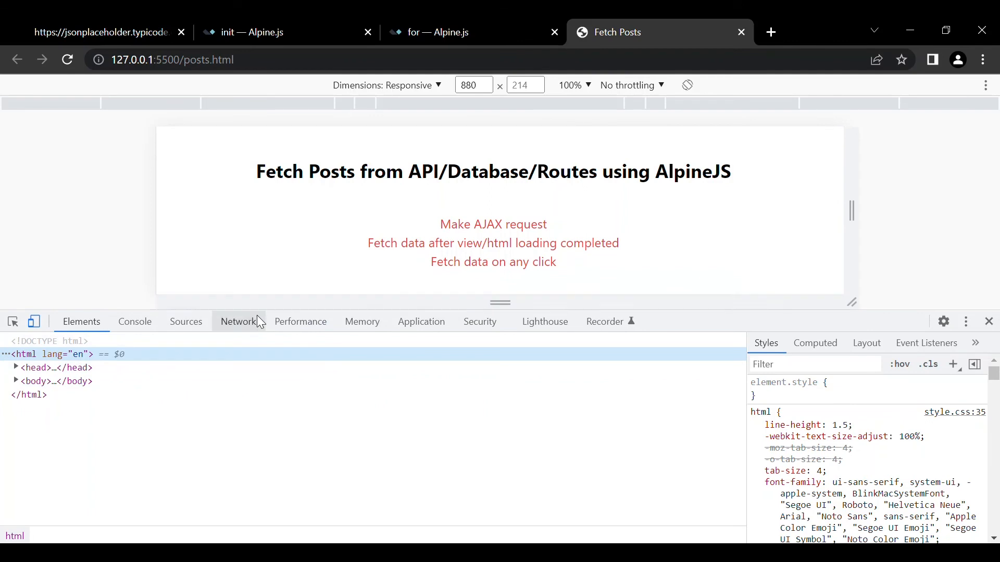
click(237, 322)
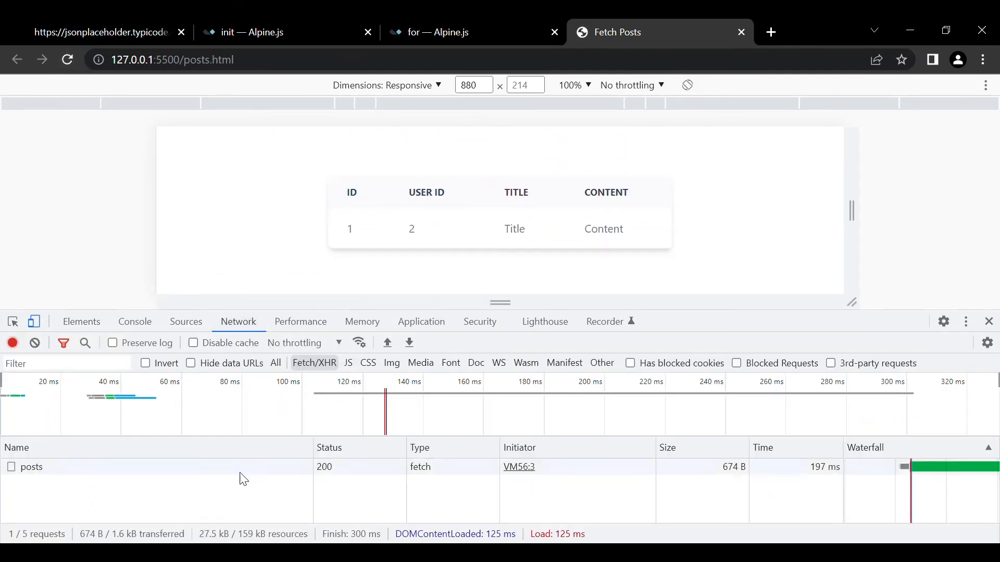
click(31, 467)
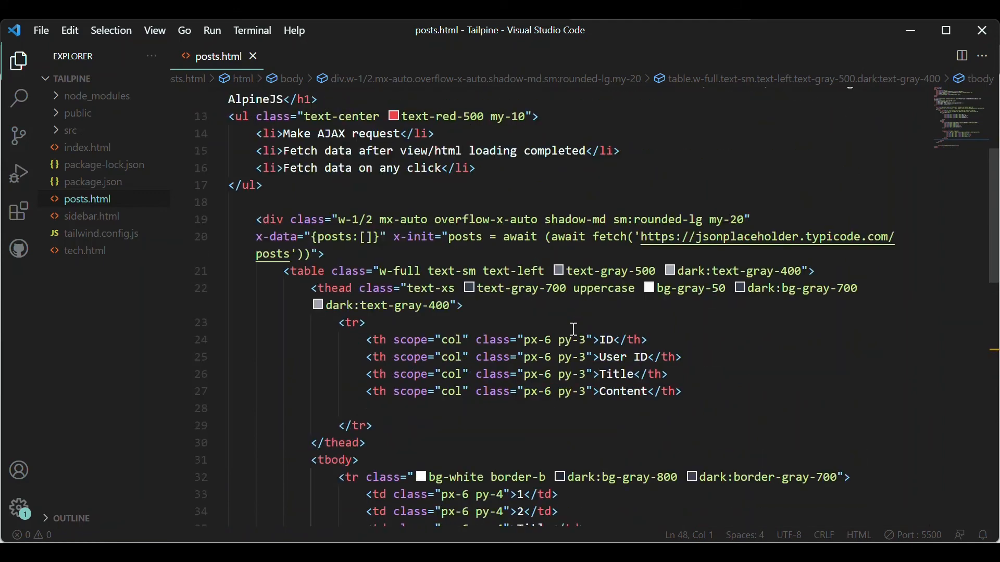
Step: Append .json() to the awaited fetch call in x-init so posts gets parsed data
click(637, 340)
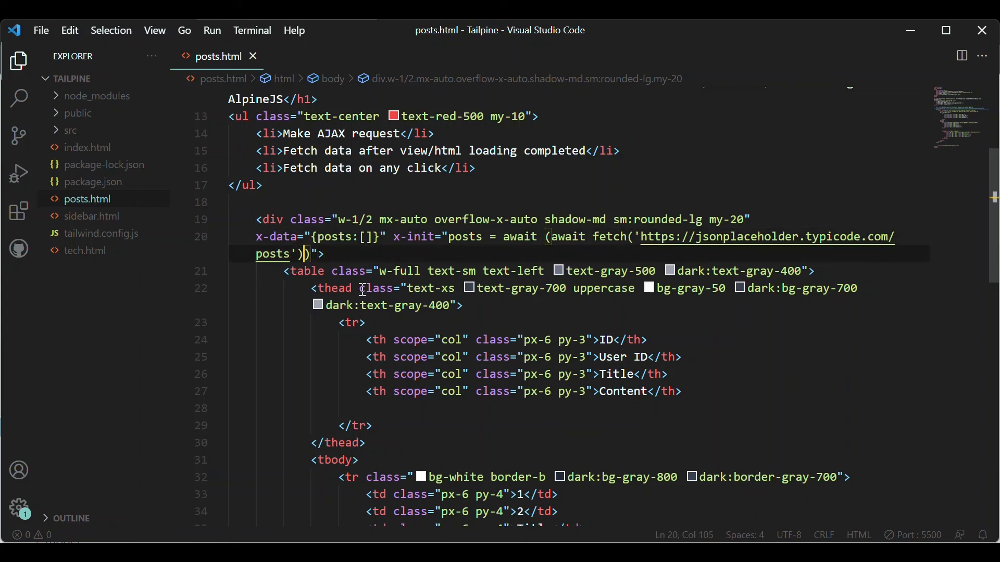
text(.js)
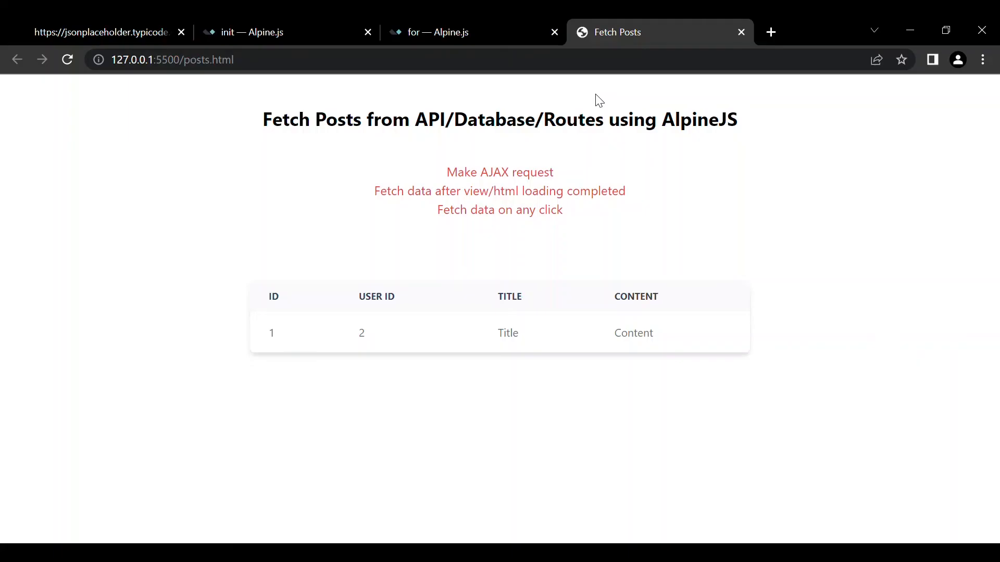
Step: Reload the Fetch Posts page in Chrome and scroll through the rendered rows of post ids, titles and content
click(67, 60)
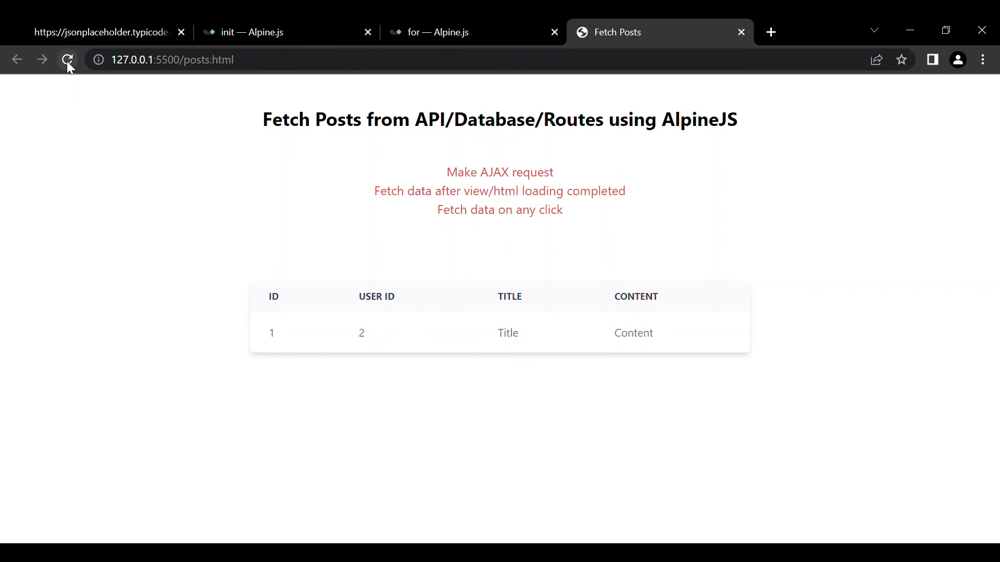
click(68, 59)
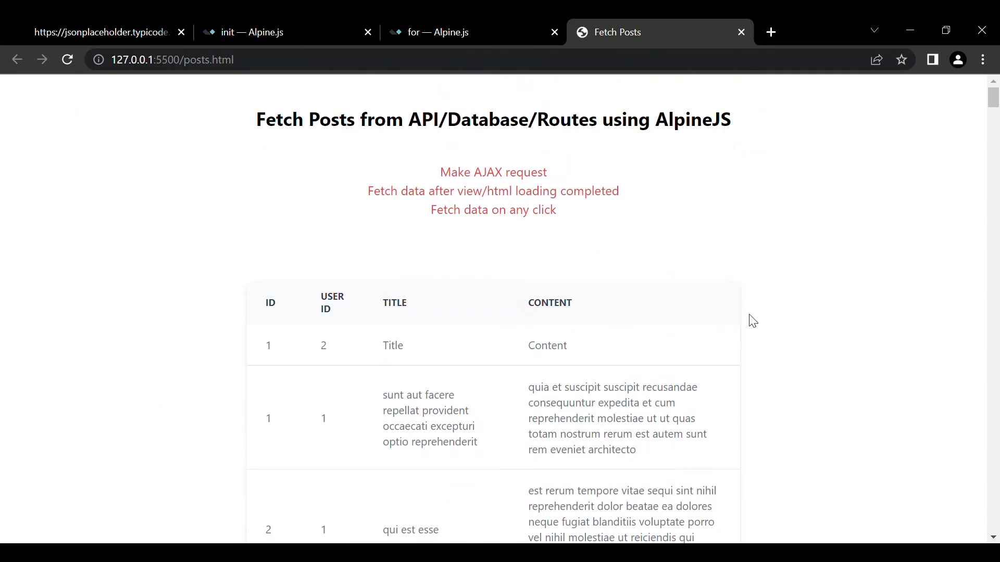
scroll(down, 3)
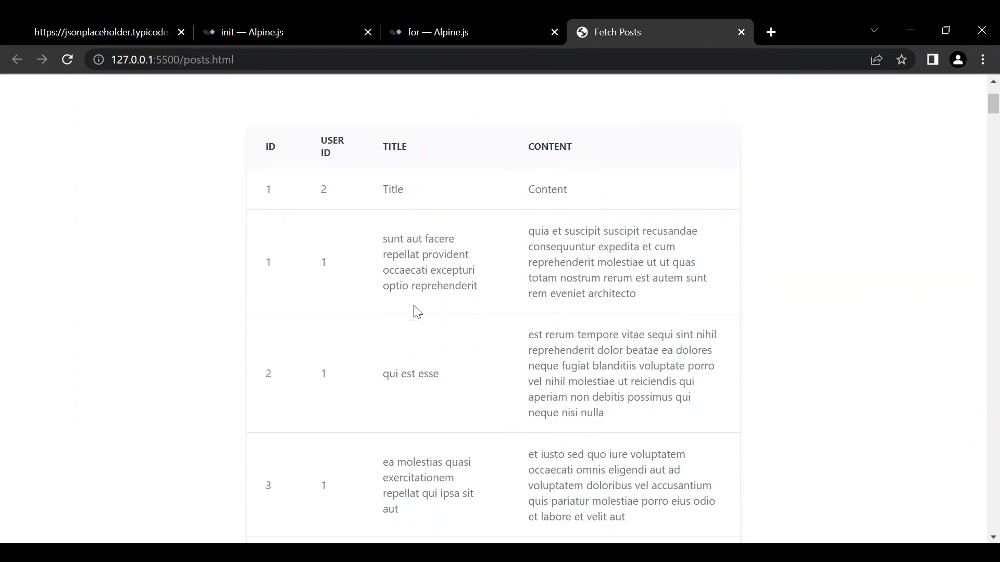
mouse_move(468, 206)
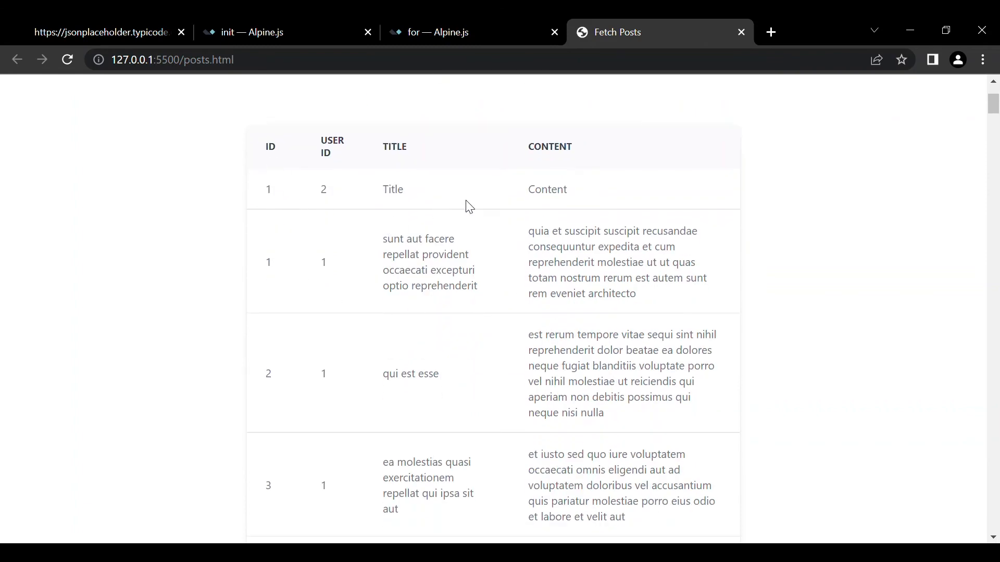
scroll(down, 3)
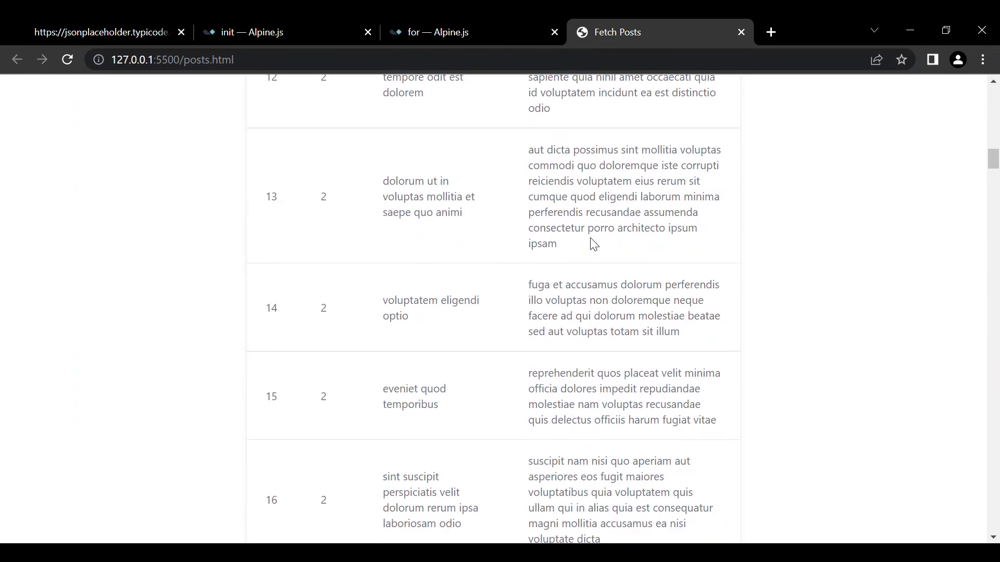